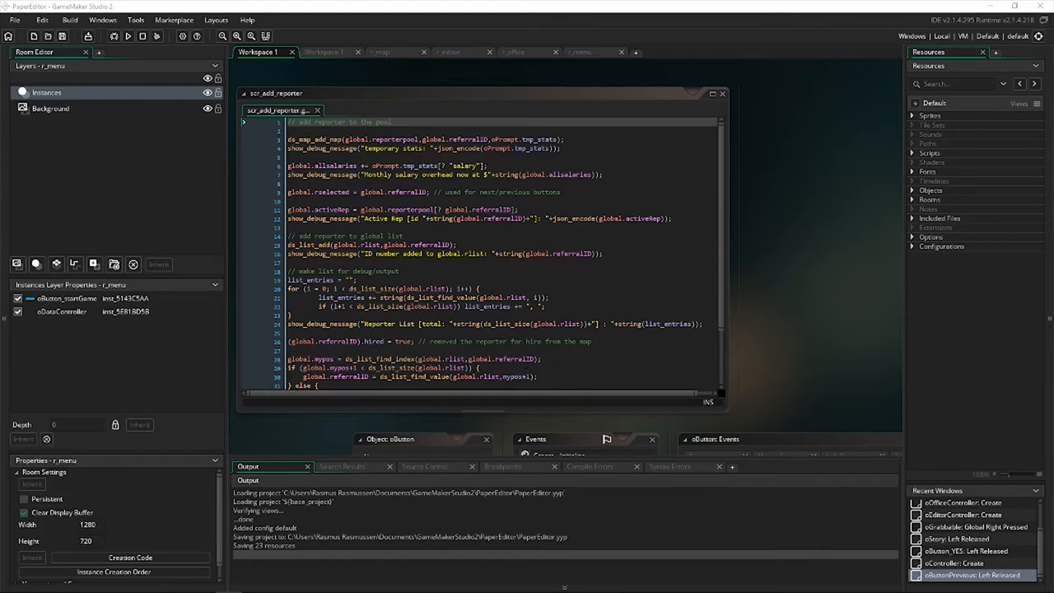
pyautogui.moveTo(496, 431)
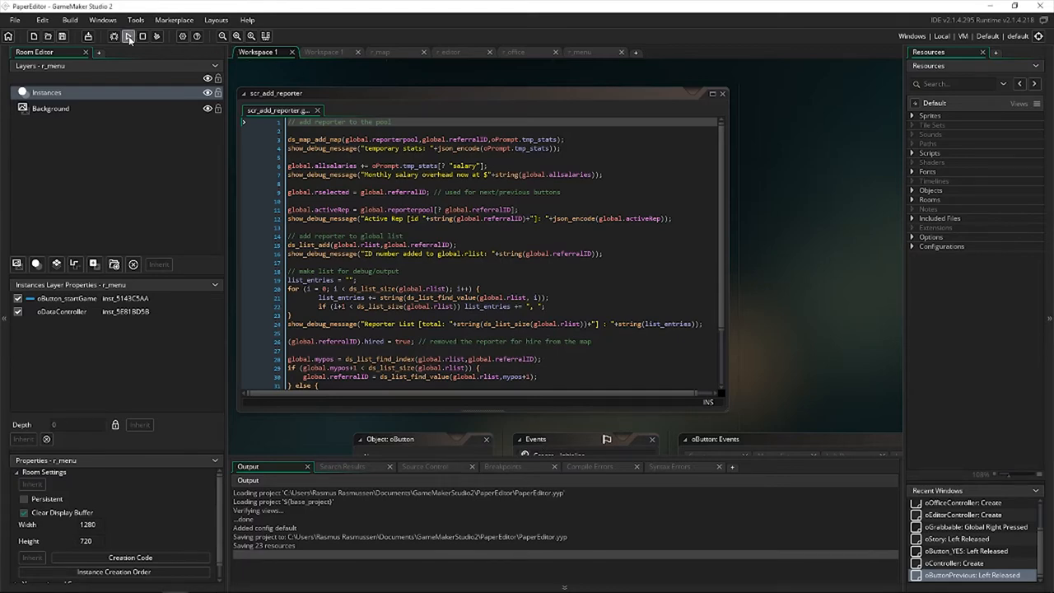
# Build and run the PaperEditor project to reach the Above the Fold title screen.
pyautogui.click(128, 36)
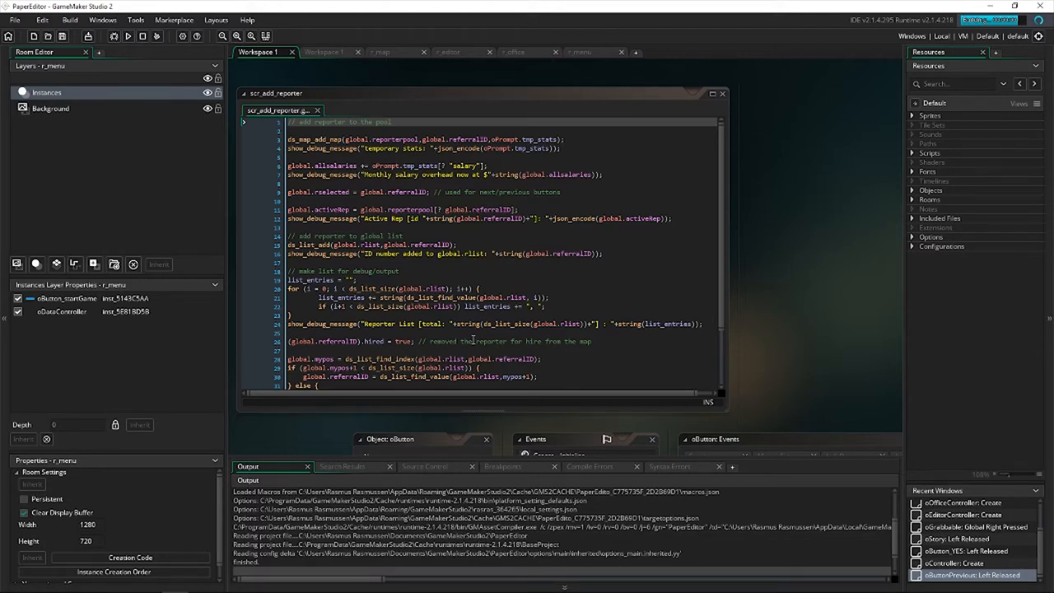
pyautogui.click(127, 36)
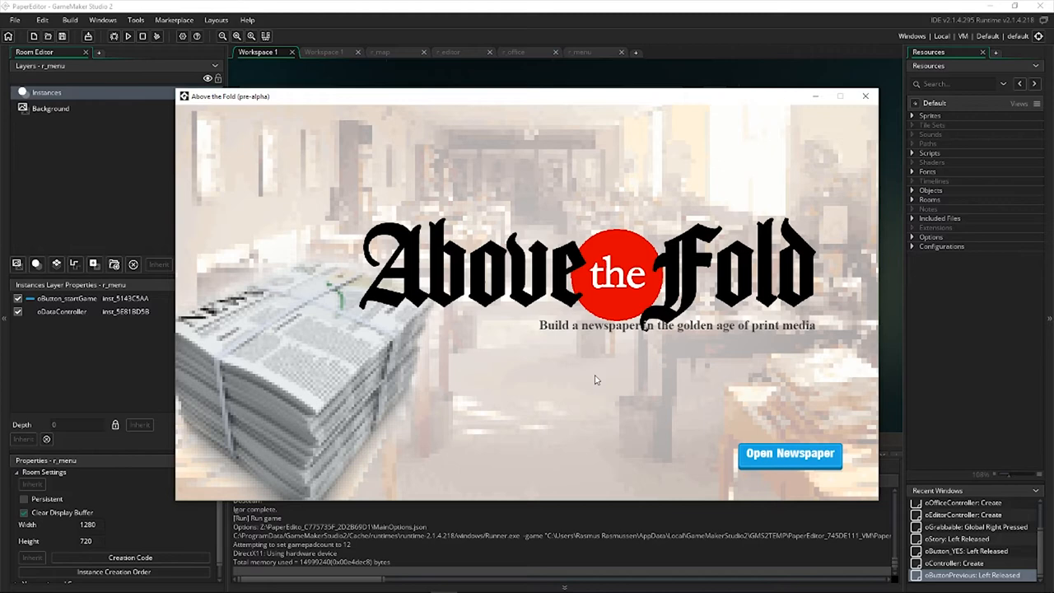
pyautogui.moveTo(597, 376)
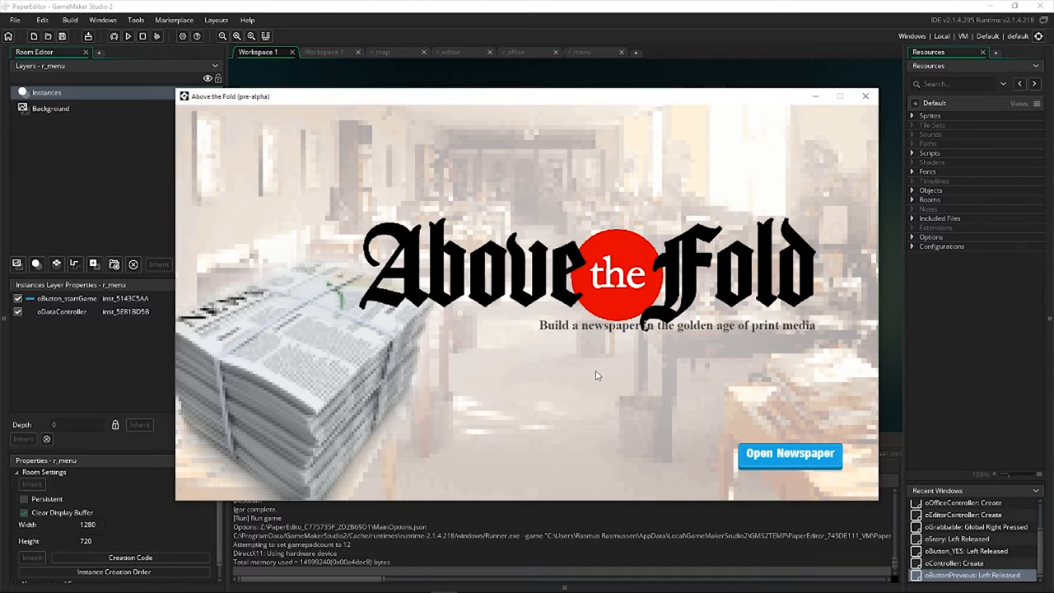
pyautogui.moveTo(520, 99)
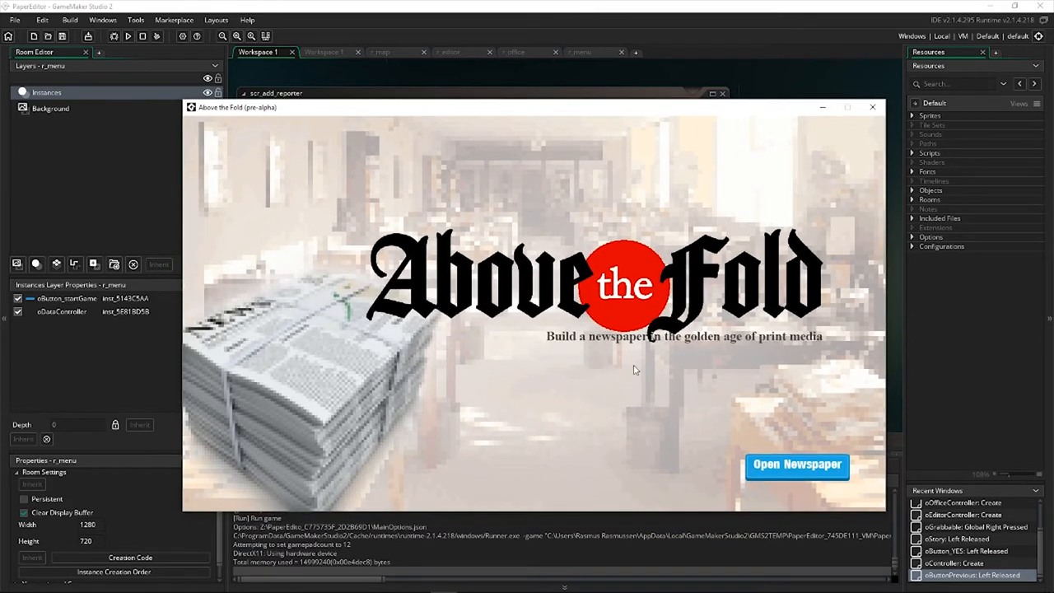
pyautogui.moveTo(671, 414)
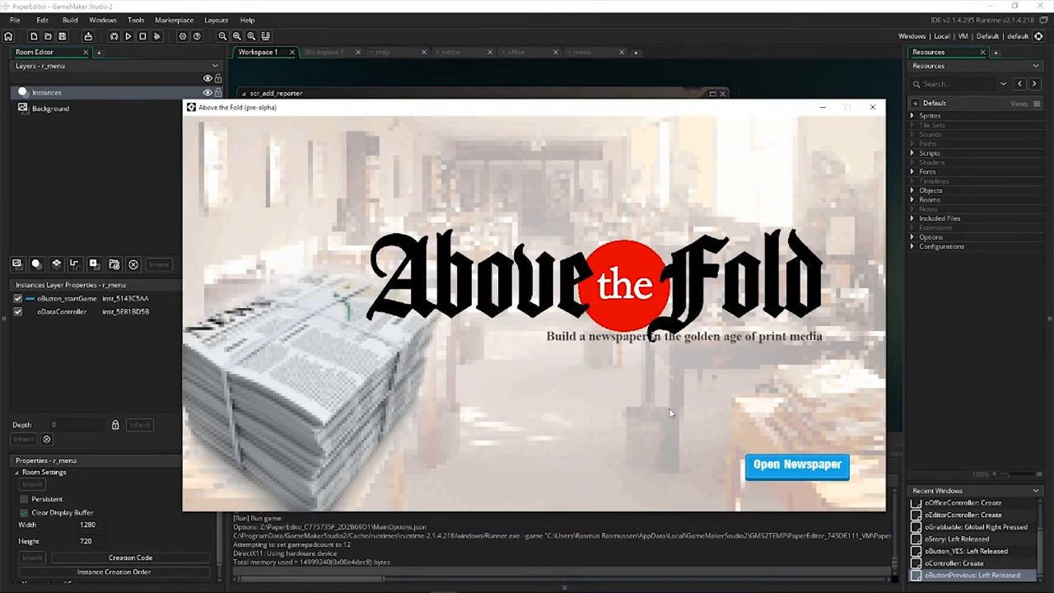
pyautogui.moveTo(765, 445)
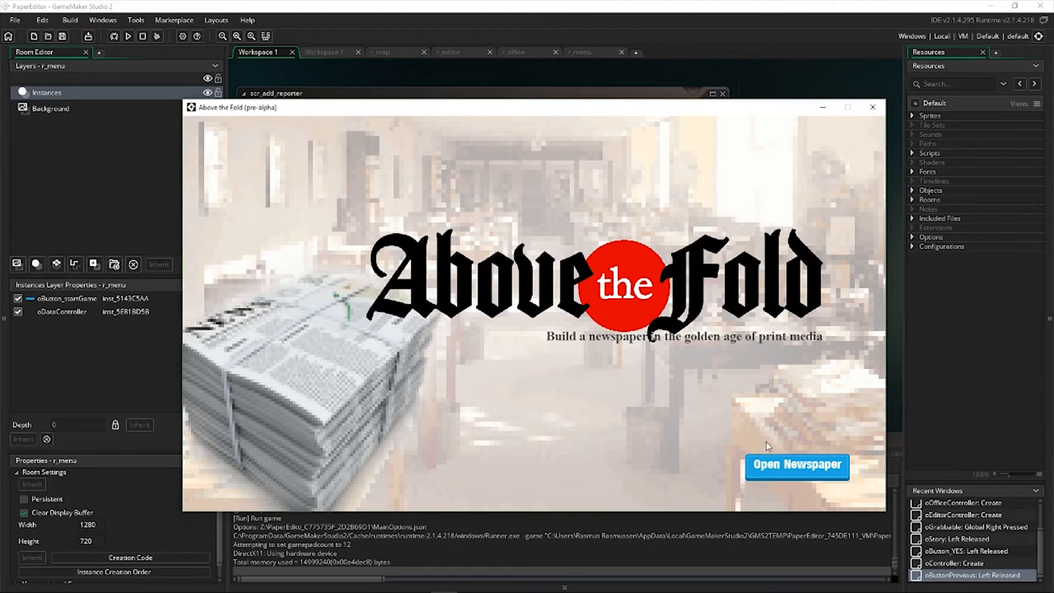
# Open the newspaper from the title screen to show The Review Investigator office.
pyautogui.click(797, 464)
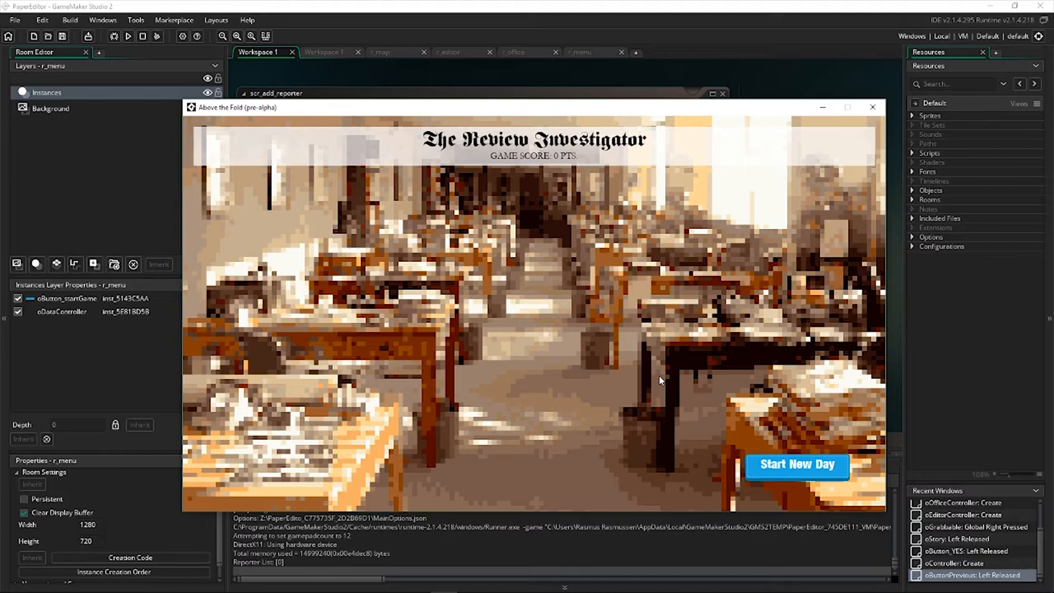
# Start a new day to open the Issue #1 layout with two stories.
pyautogui.click(796, 464)
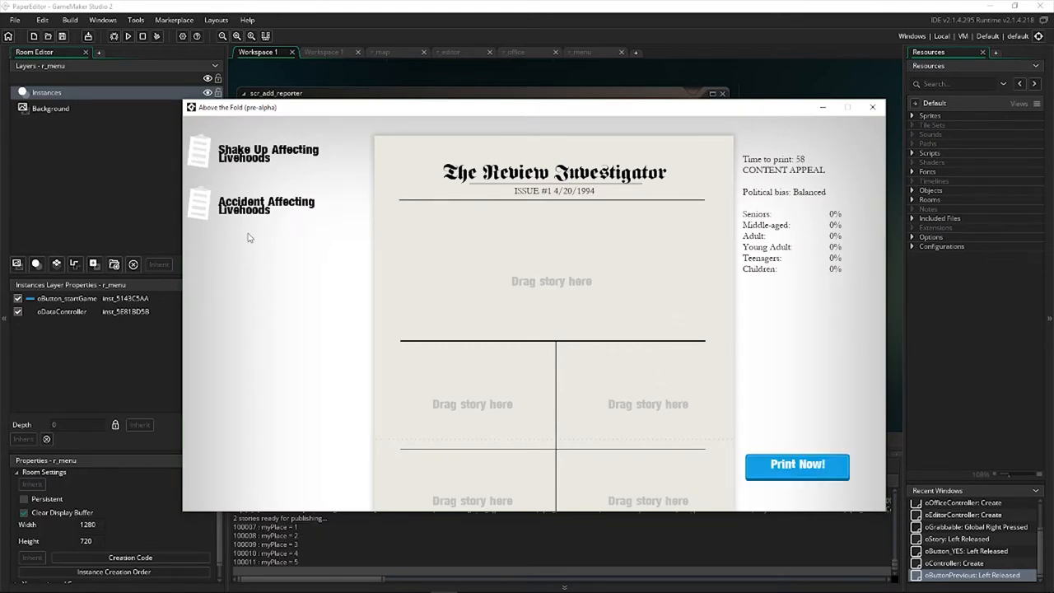
pyautogui.moveTo(197, 153); pyautogui.dragTo(552, 281)
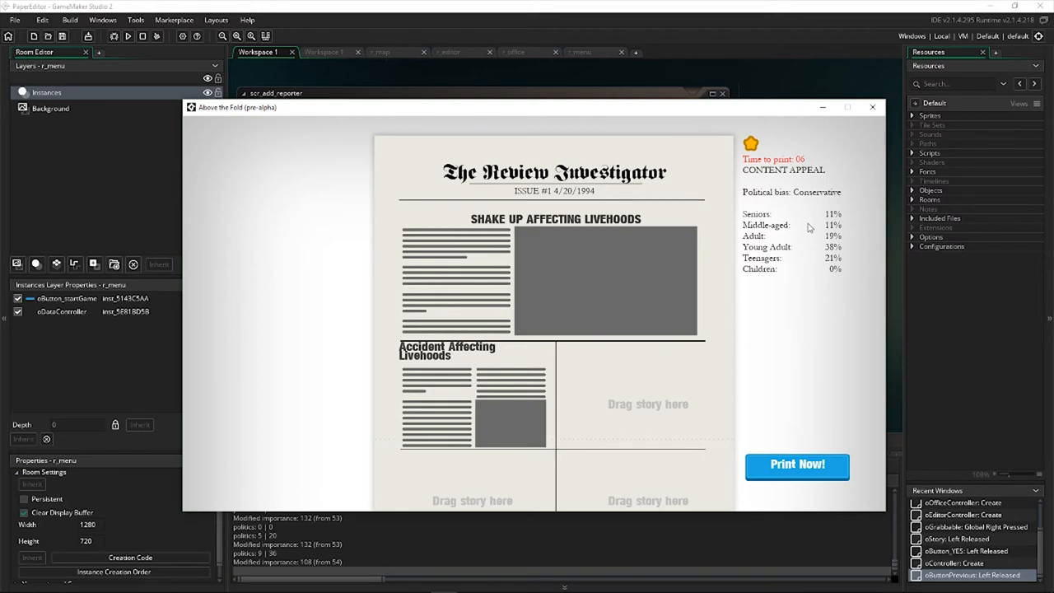
pyautogui.moveTo(840, 287)
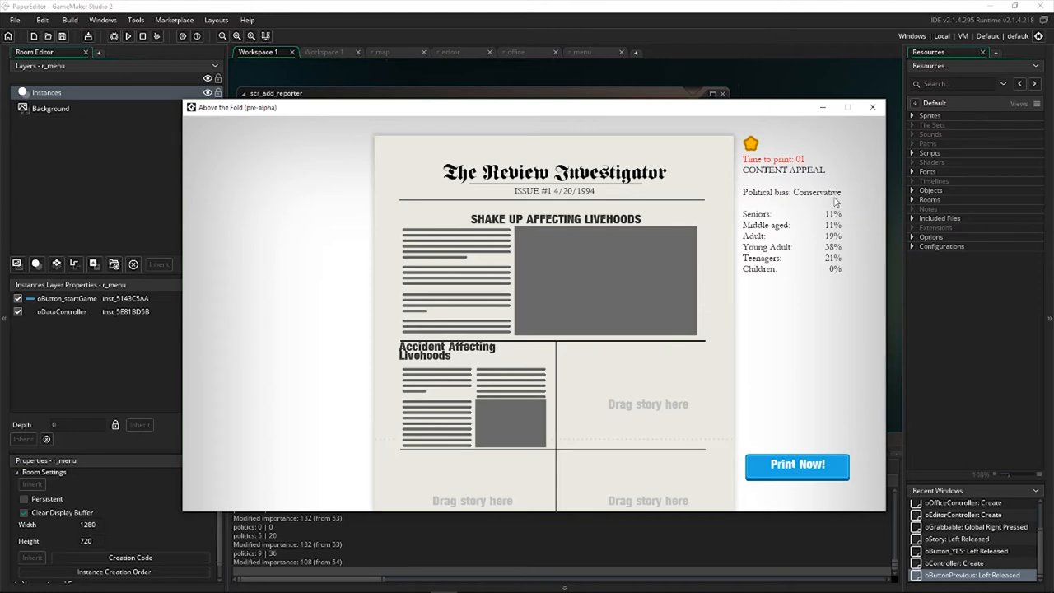
# Print Issue #1 to see its 18-point summary.
pyautogui.click(797, 464)
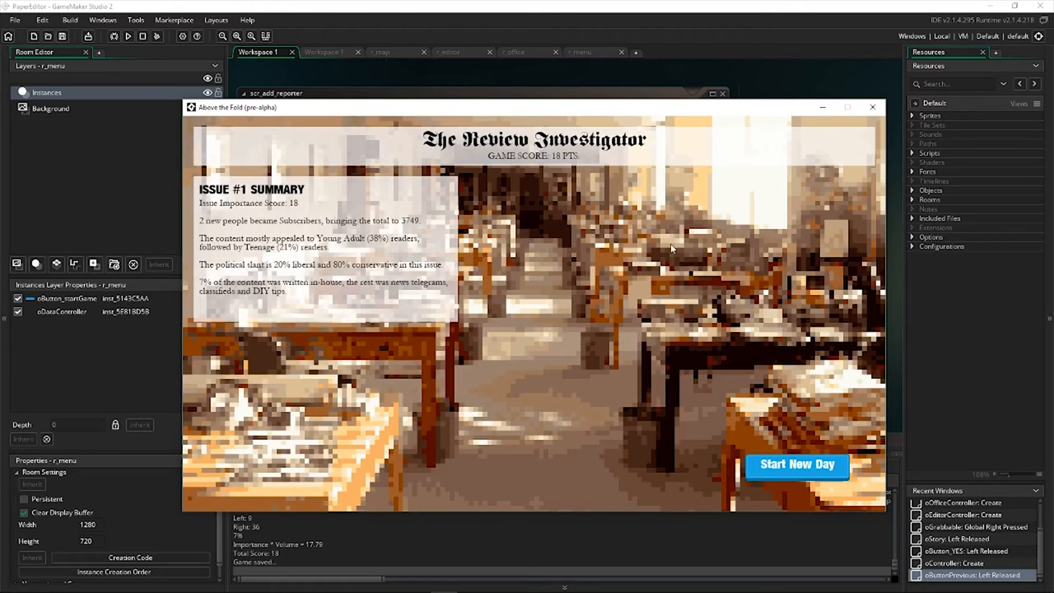
pyautogui.moveTo(482, 214)
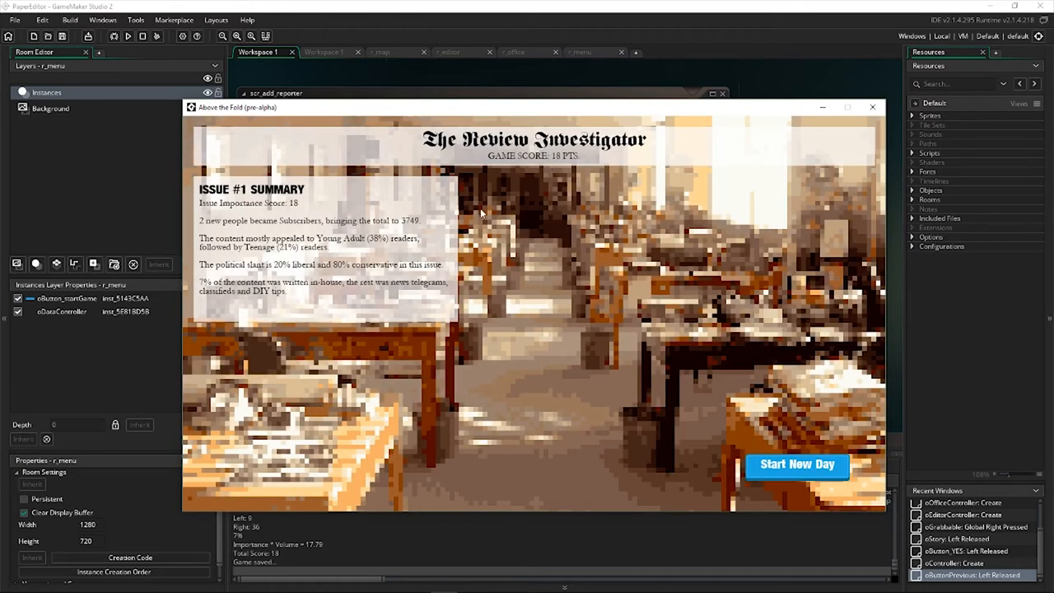
pyautogui.moveTo(539, 212)
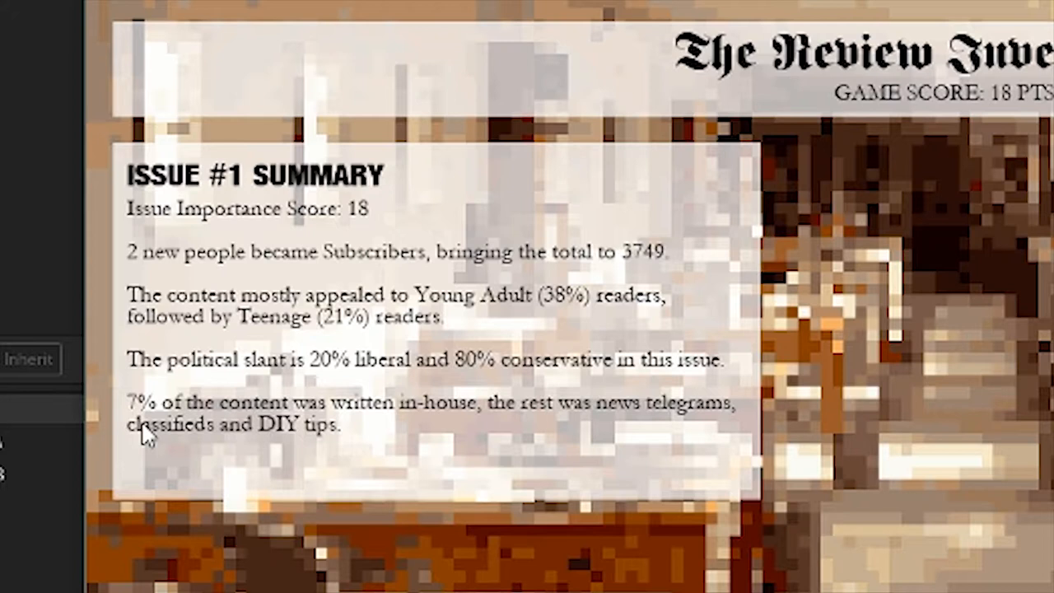
pyautogui.moveTo(155, 358)
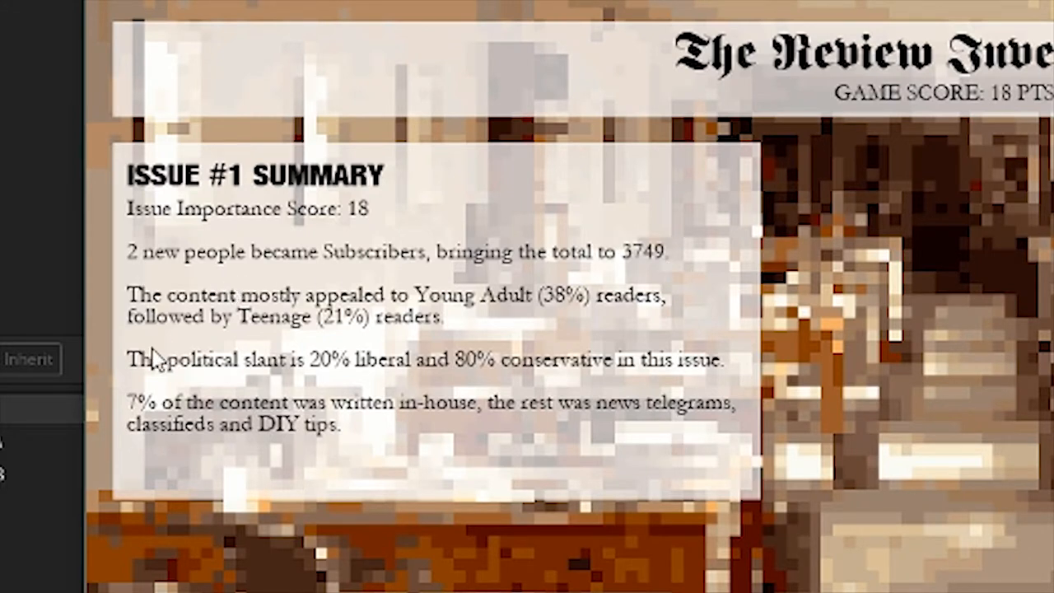
pyautogui.moveTo(175, 288)
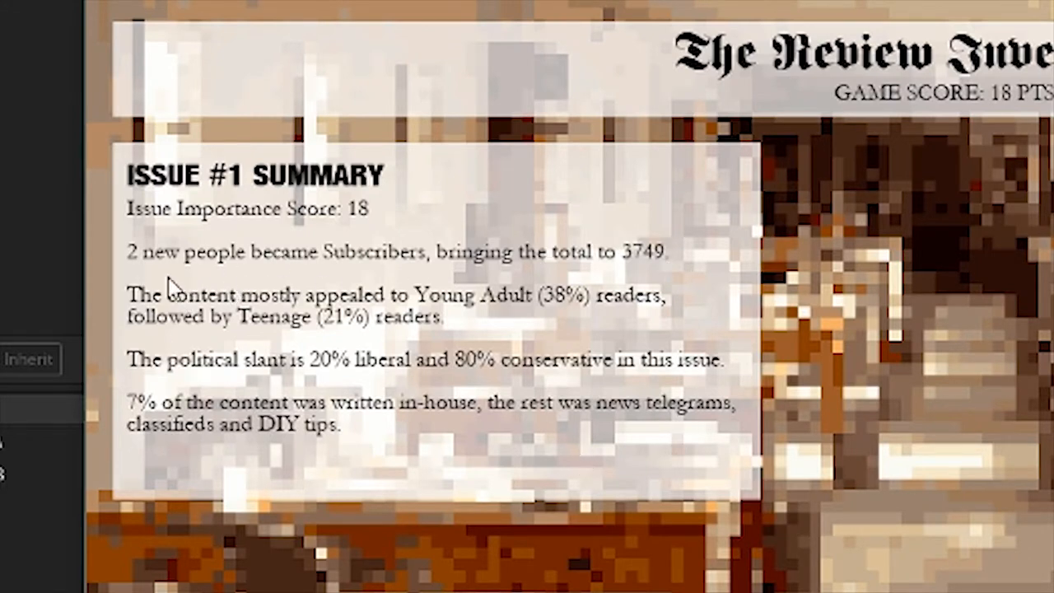
pyautogui.moveTo(164, 284)
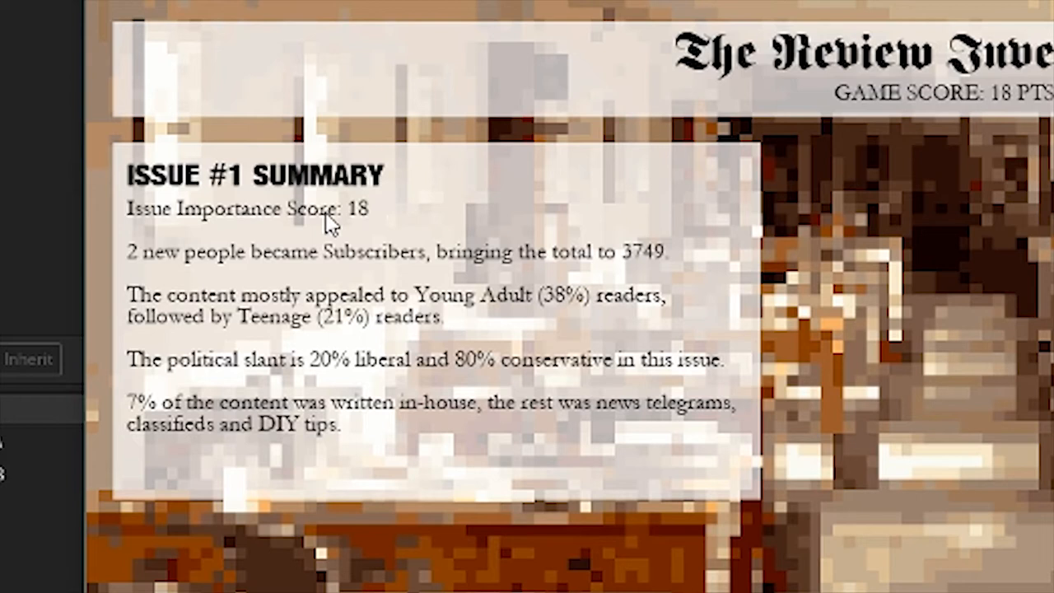
pyautogui.moveTo(365, 247)
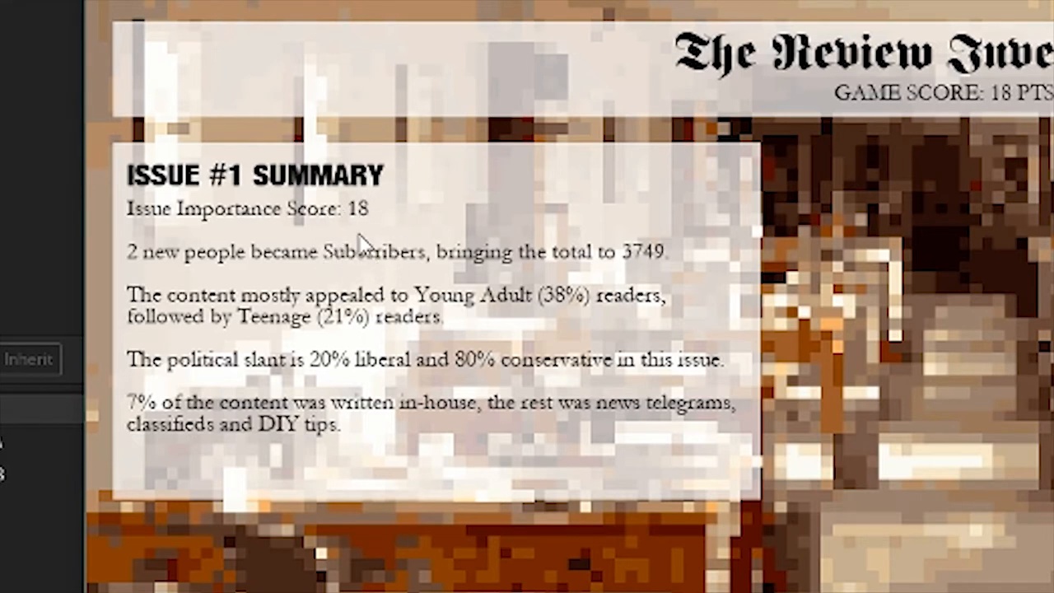
pyautogui.moveTo(322, 196)
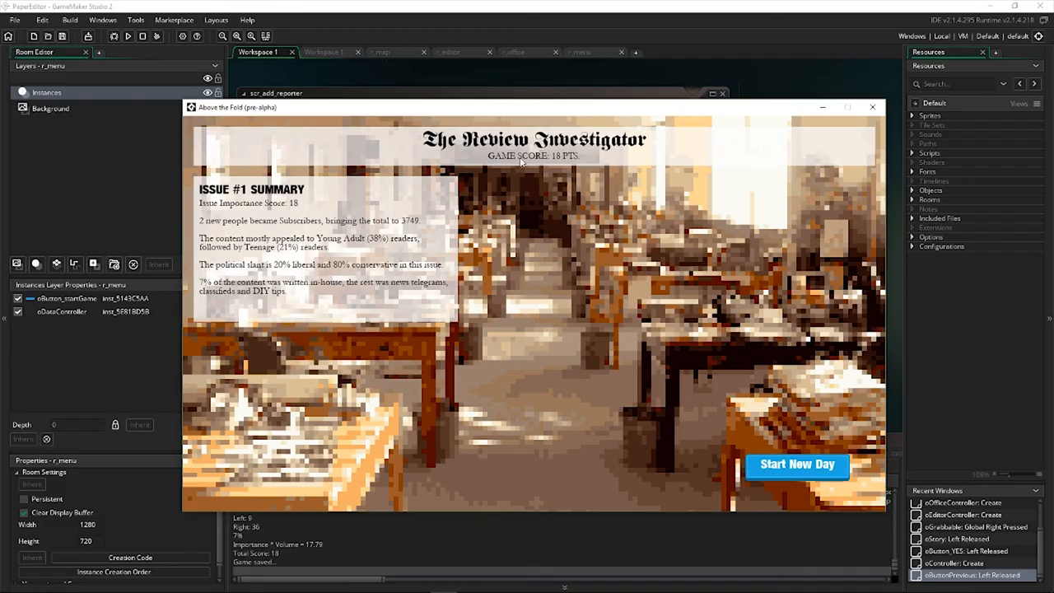
pyautogui.moveTo(329, 329)
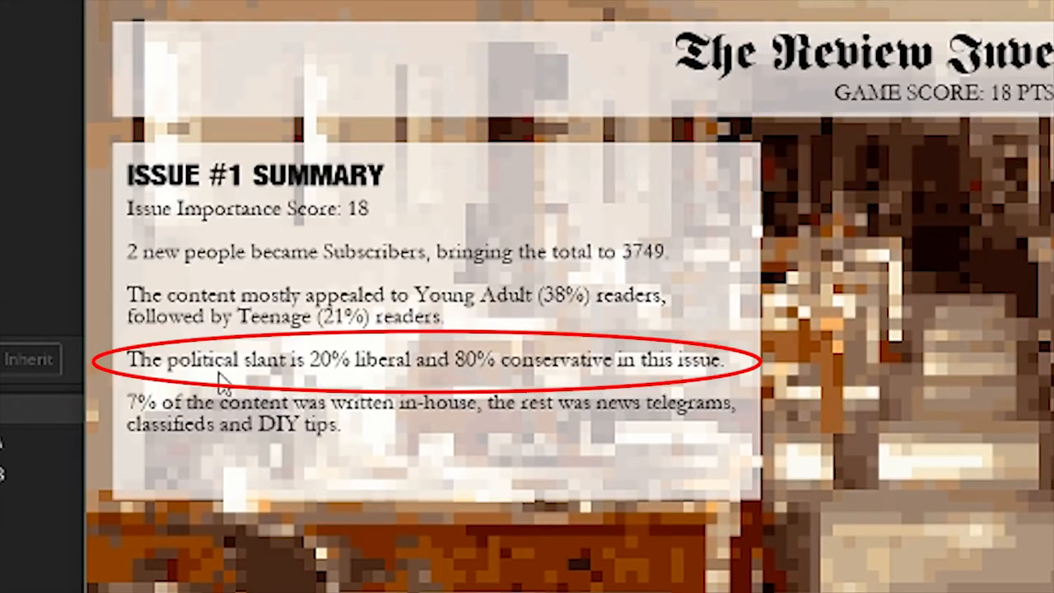
pyautogui.moveTo(424, 410)
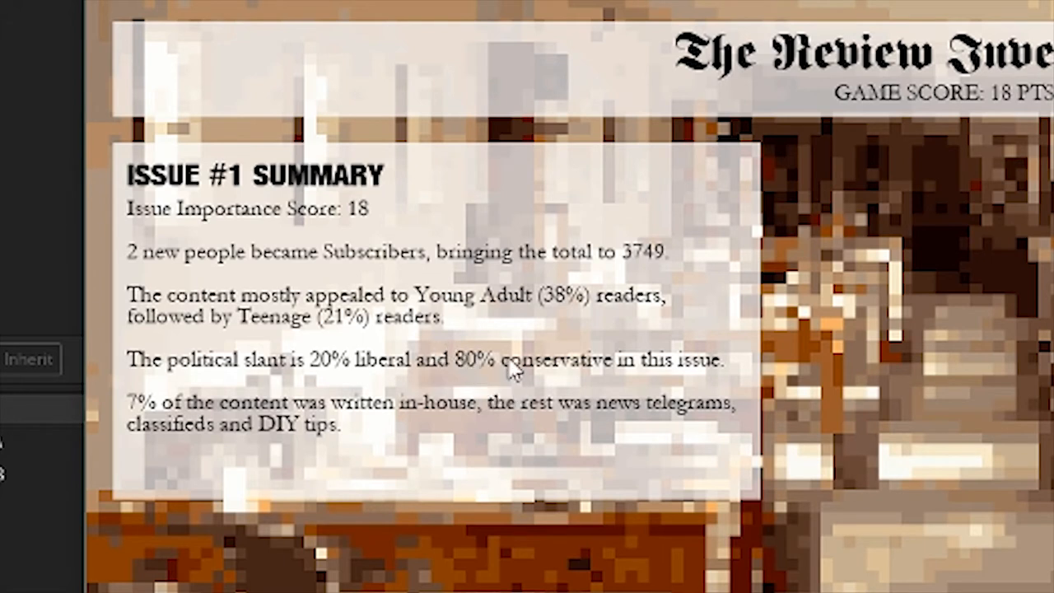
pyautogui.moveTo(556, 379)
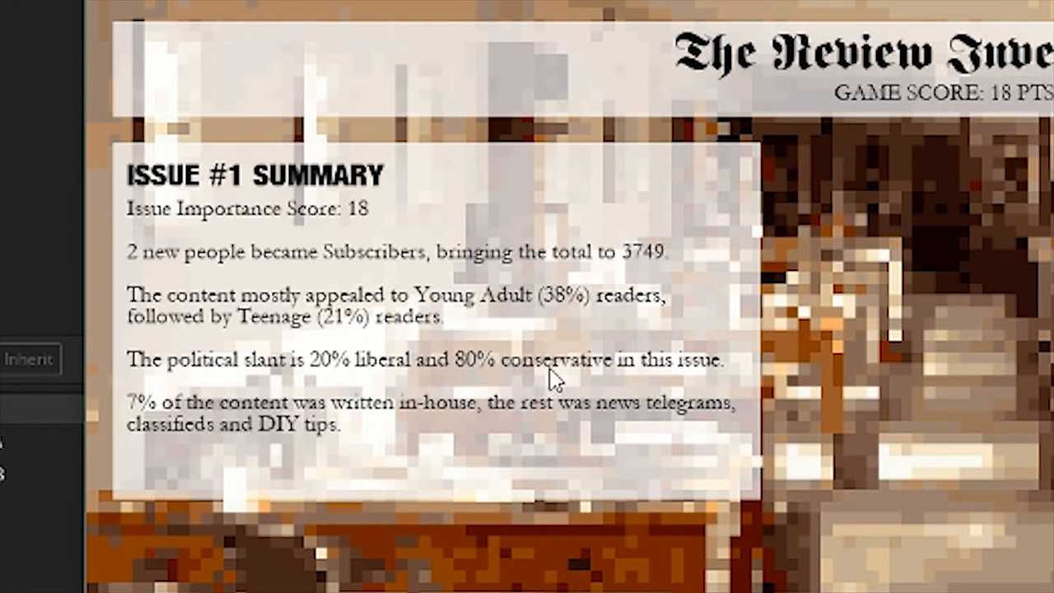
pyautogui.moveTo(559, 371)
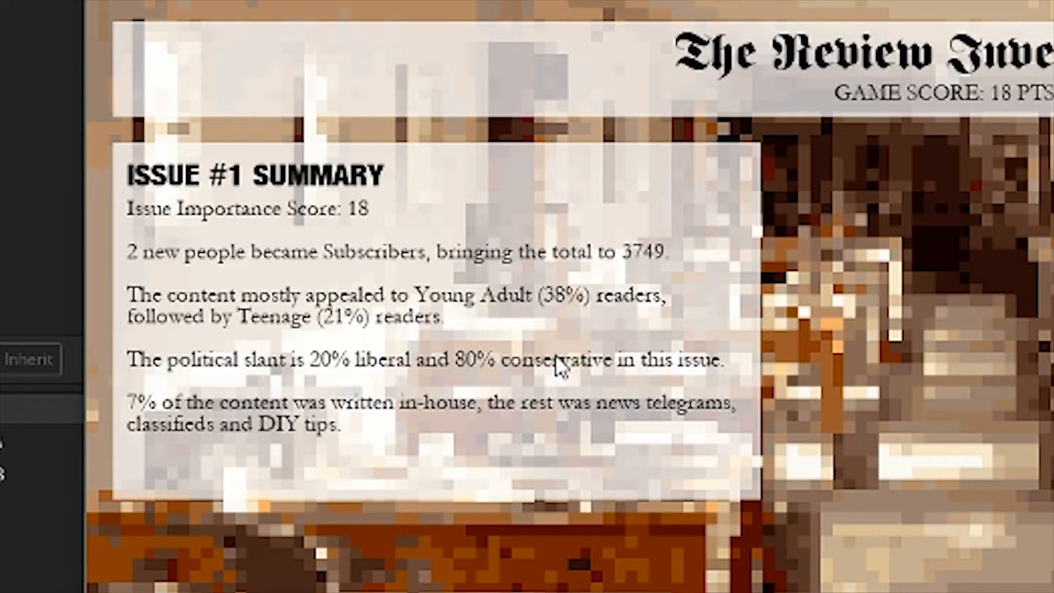
pyautogui.moveTo(507, 333)
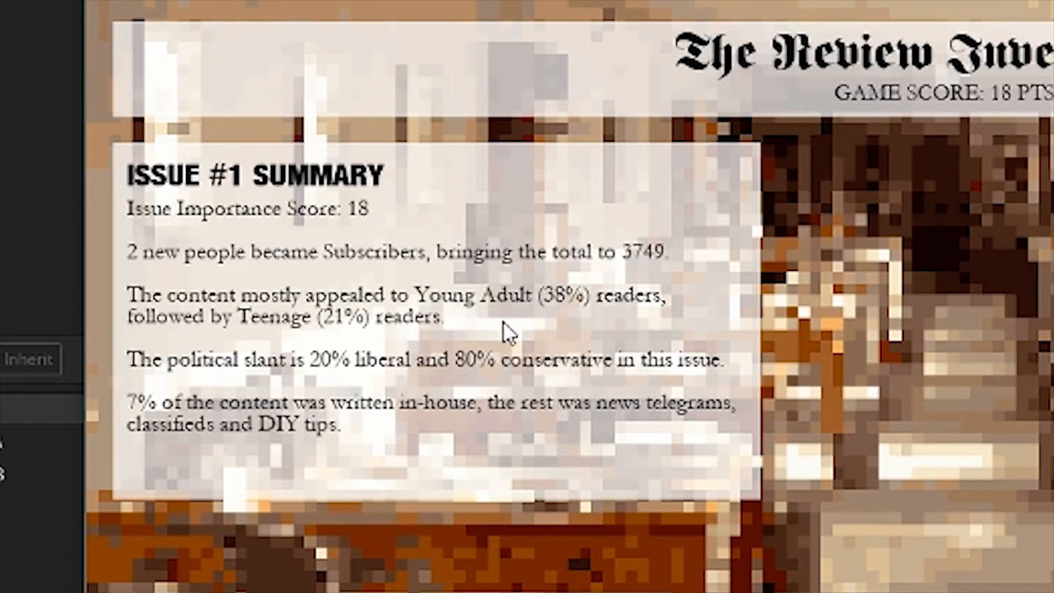
pyautogui.moveTo(460, 445)
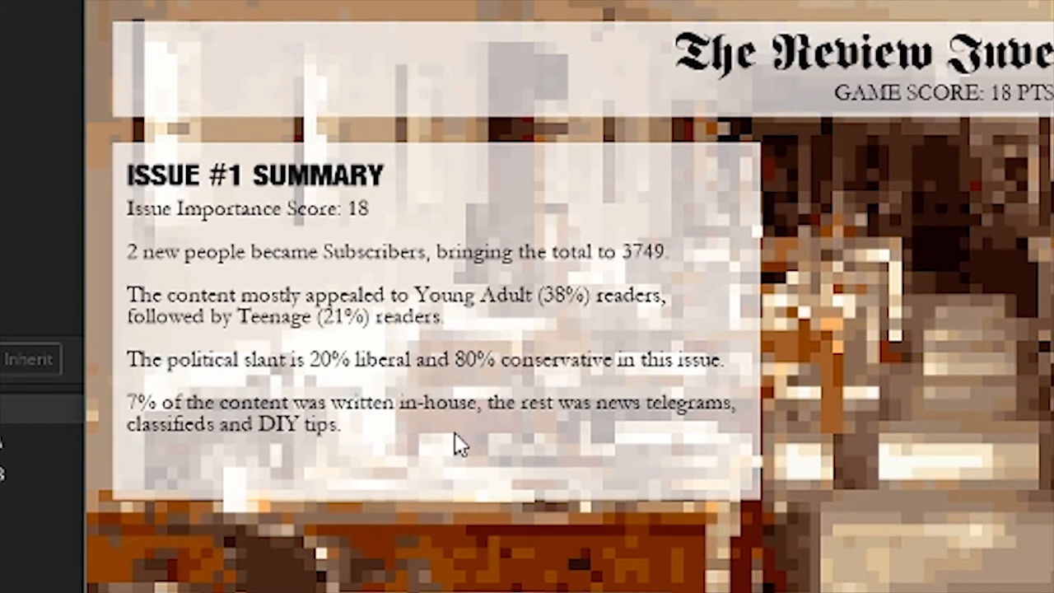
pyautogui.moveTo(451, 424)
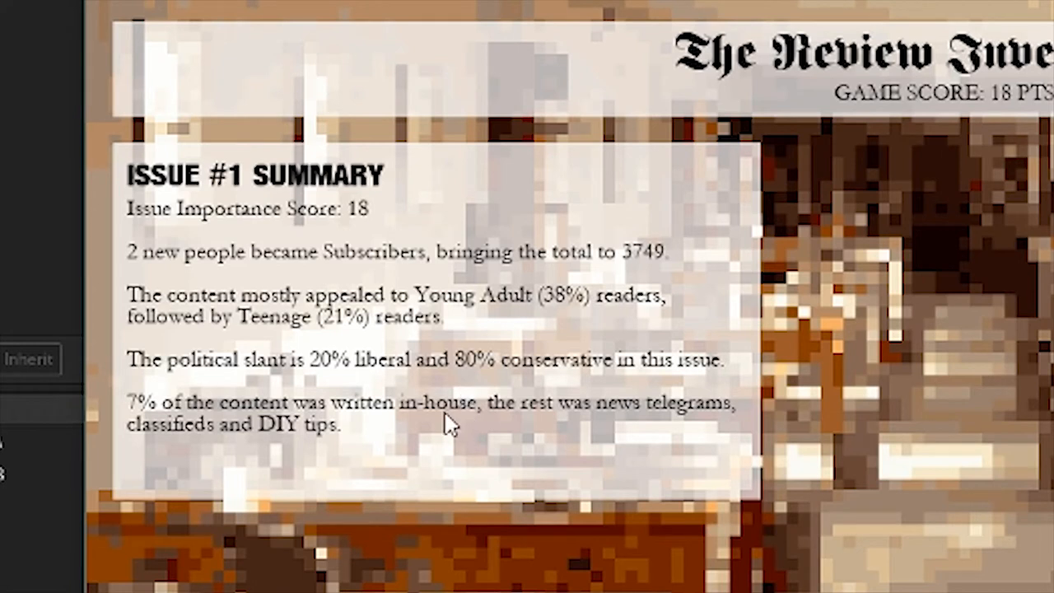
pyautogui.moveTo(478, 362)
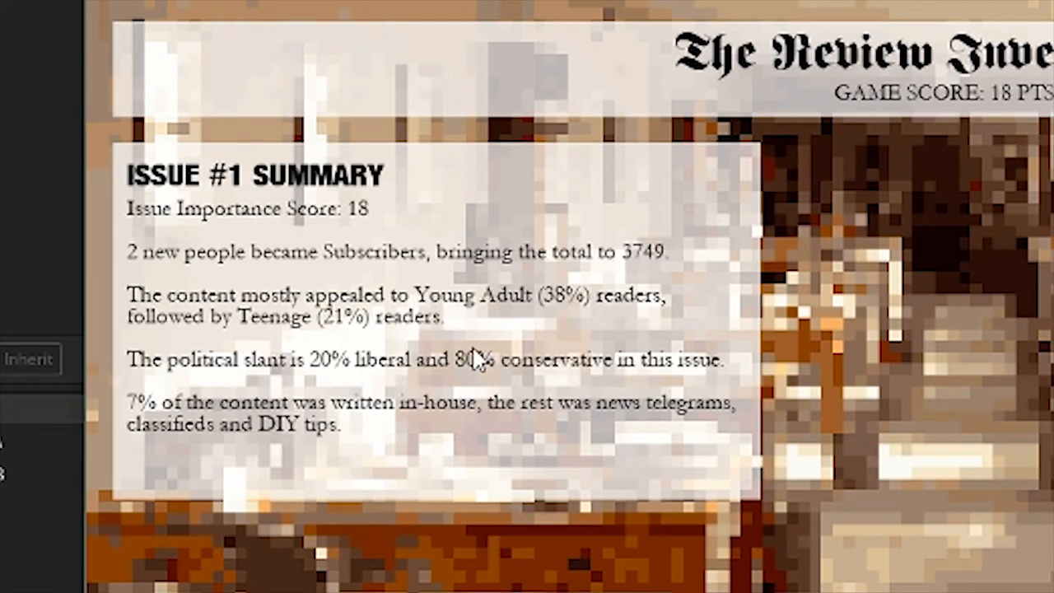
pyautogui.moveTo(458, 383)
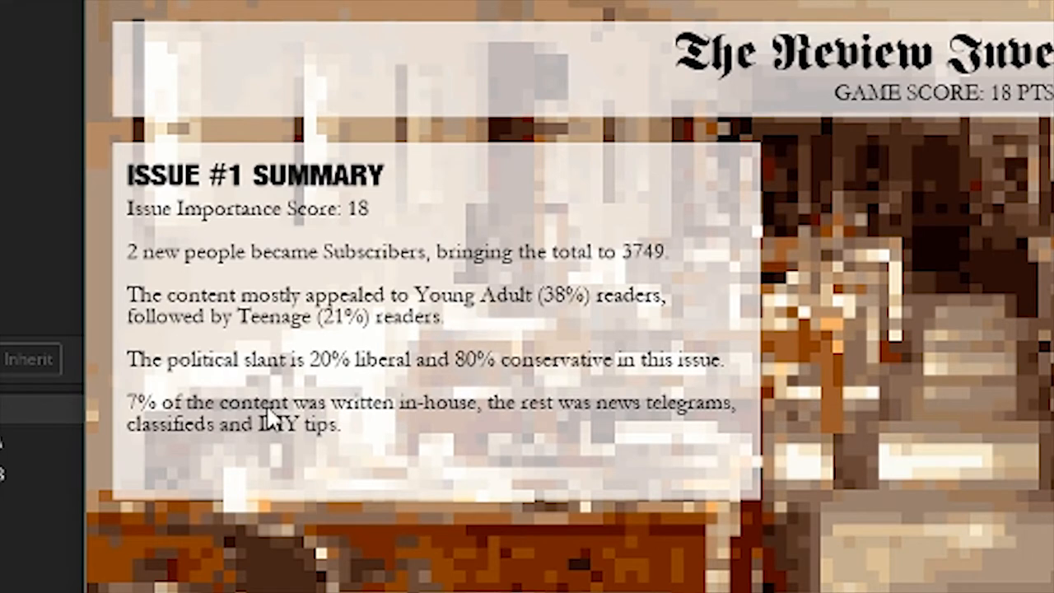
pyautogui.moveTo(134, 391)
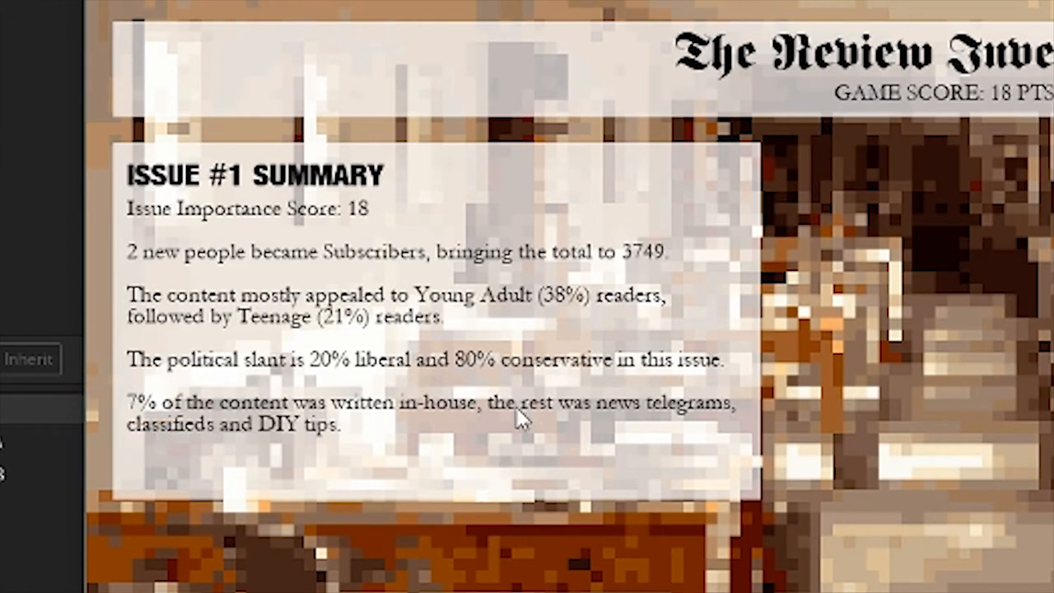
pyautogui.moveTo(671, 415)
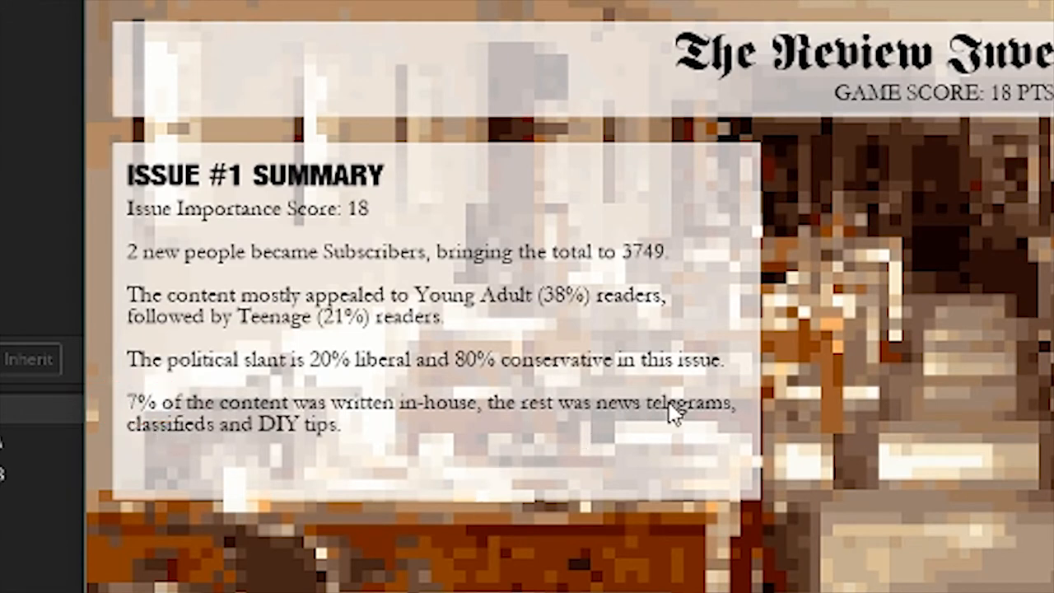
pyautogui.moveTo(435, 423)
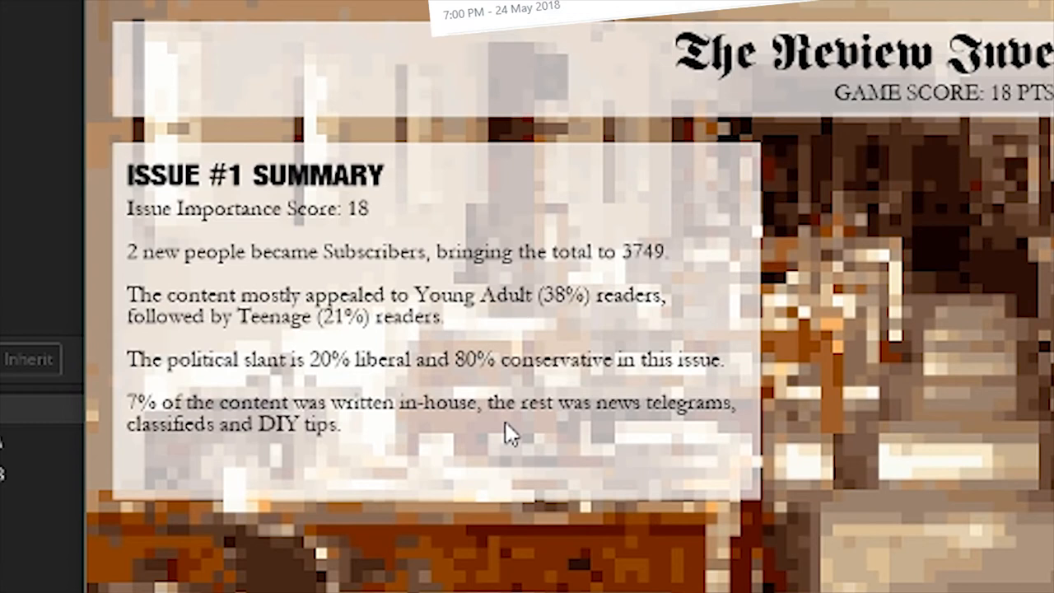
pyautogui.moveTo(229, 460)
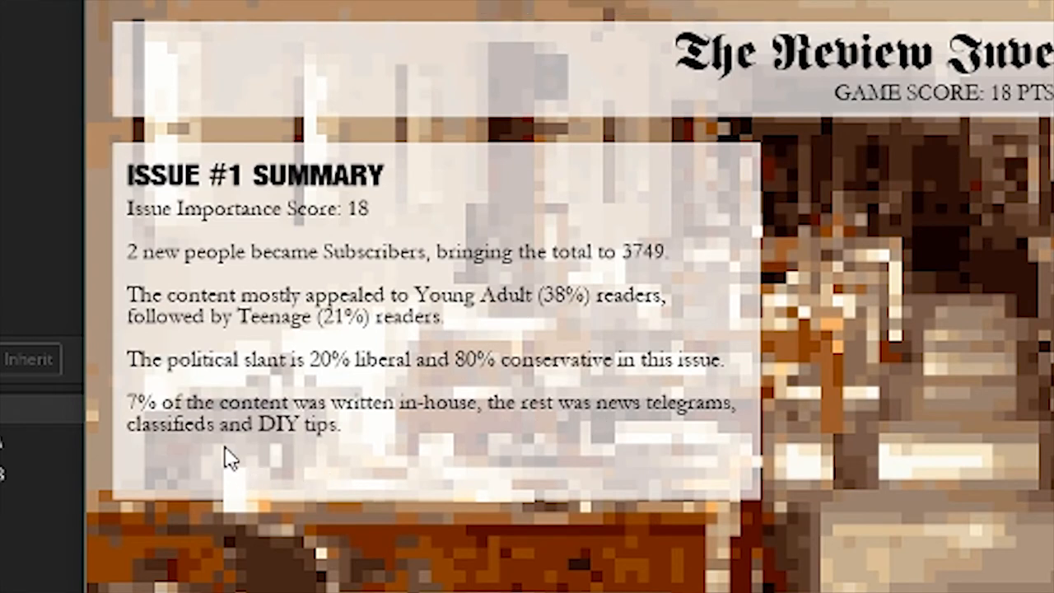
pyautogui.moveTo(695, 411)
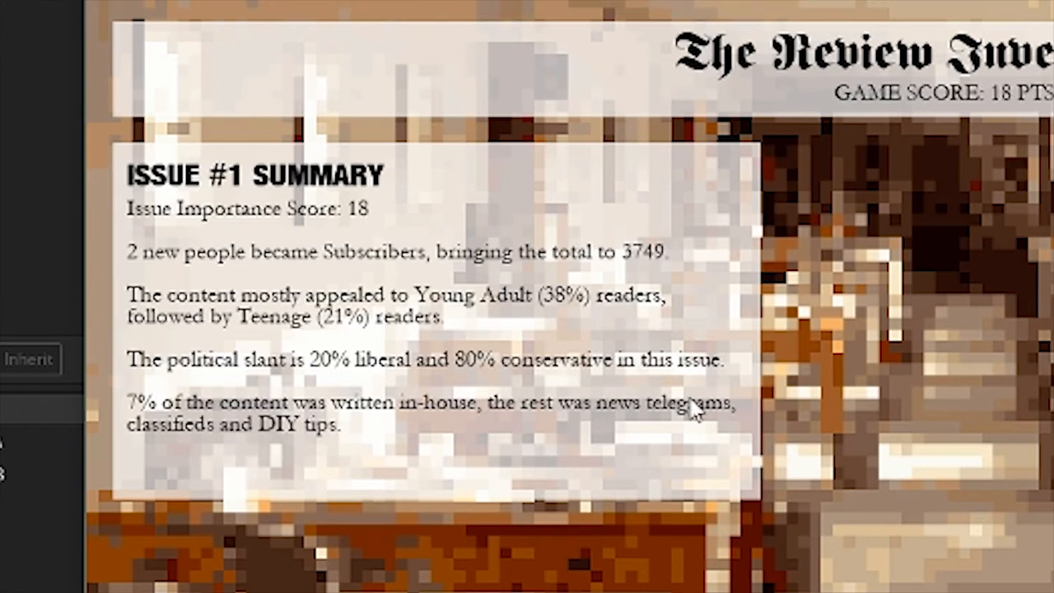
pyautogui.moveTo(708, 453)
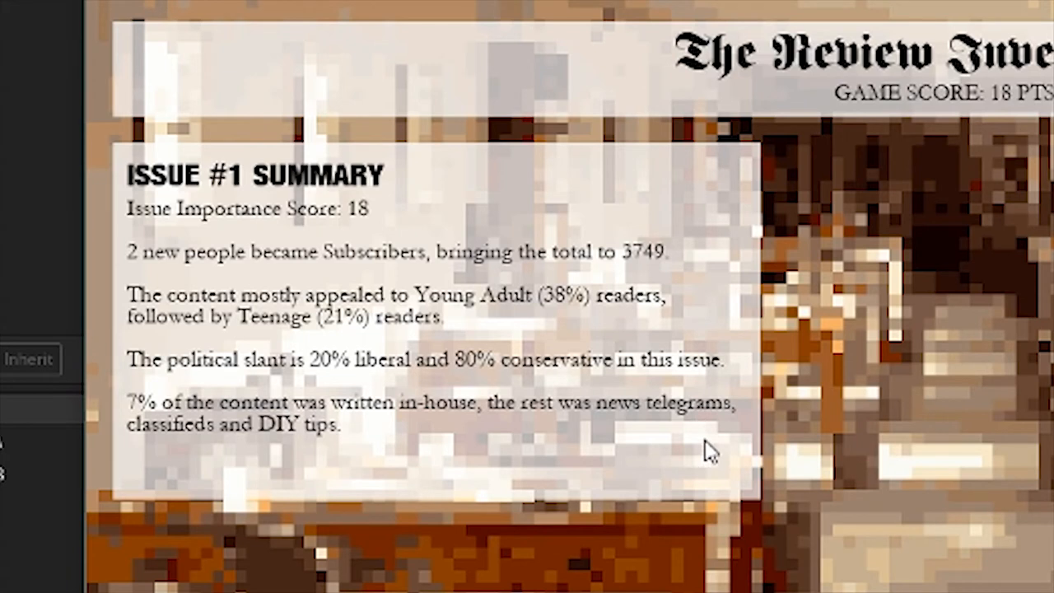
pyautogui.moveTo(614, 457)
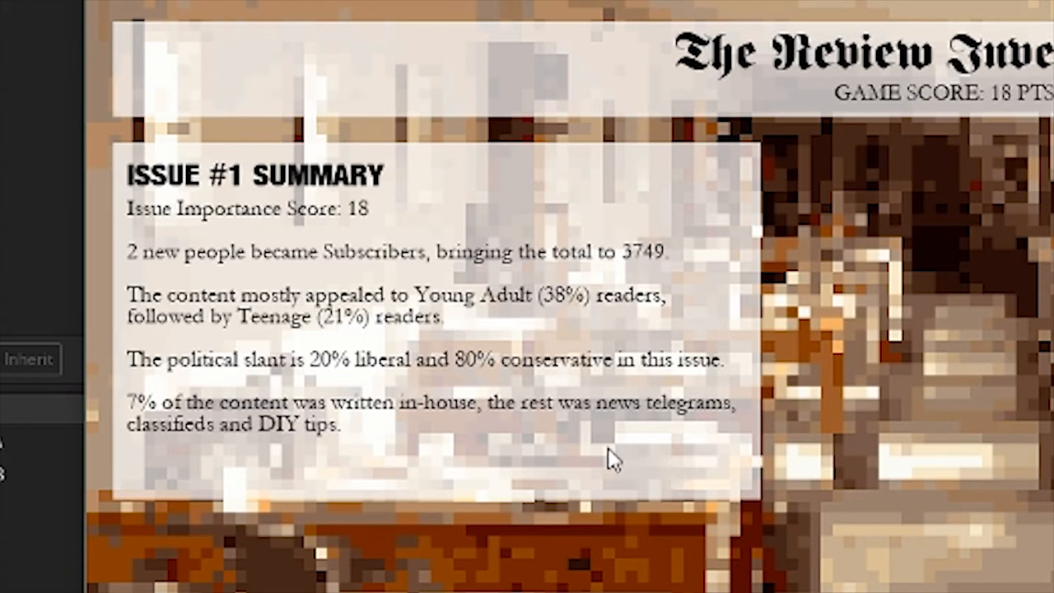
pyautogui.moveTo(706, 284)
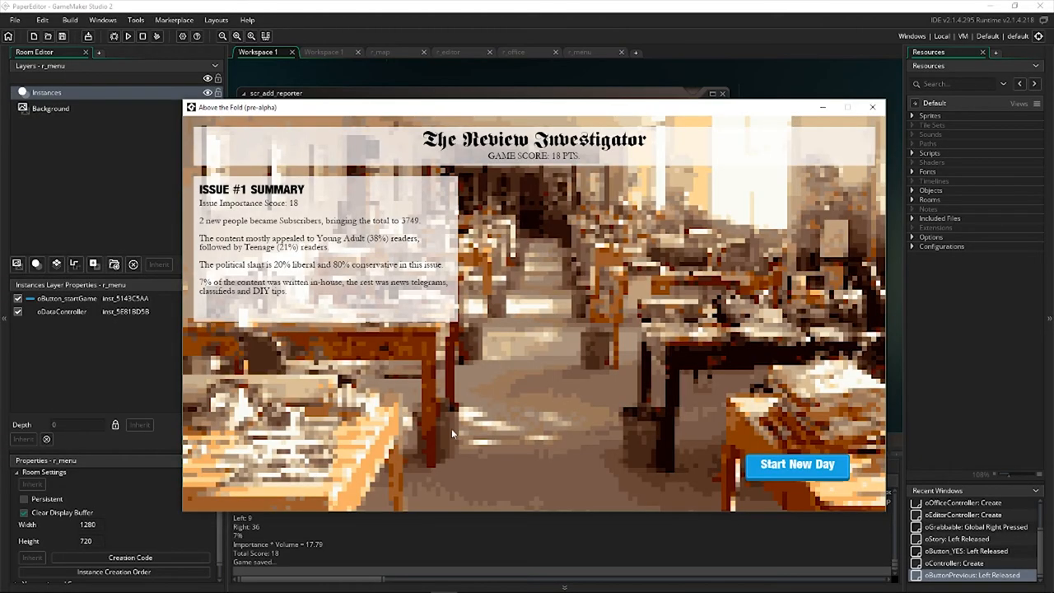
pyautogui.moveTo(540, 303)
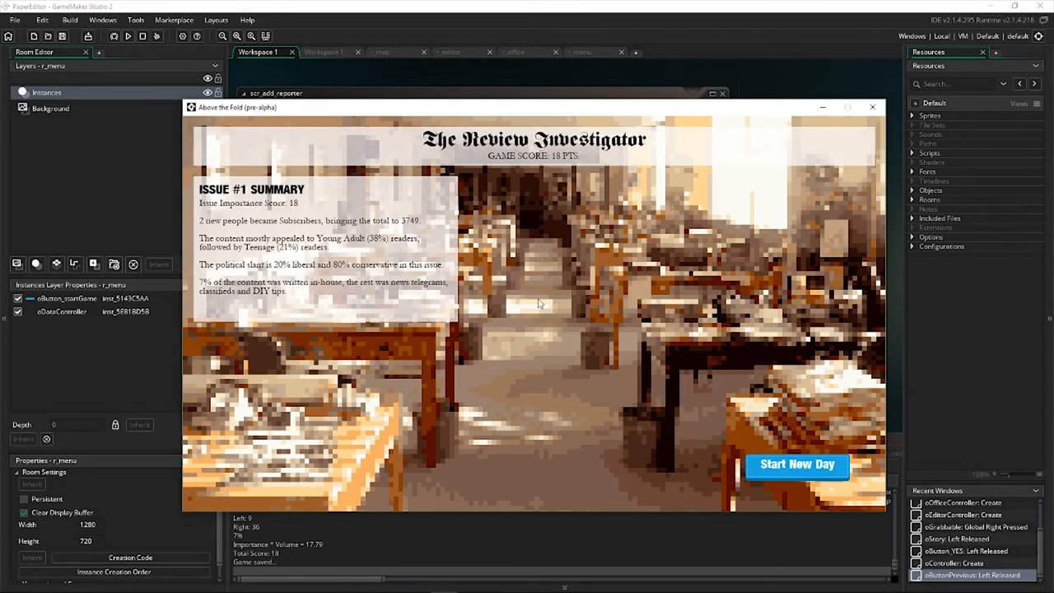
pyautogui.moveTo(796, 467)
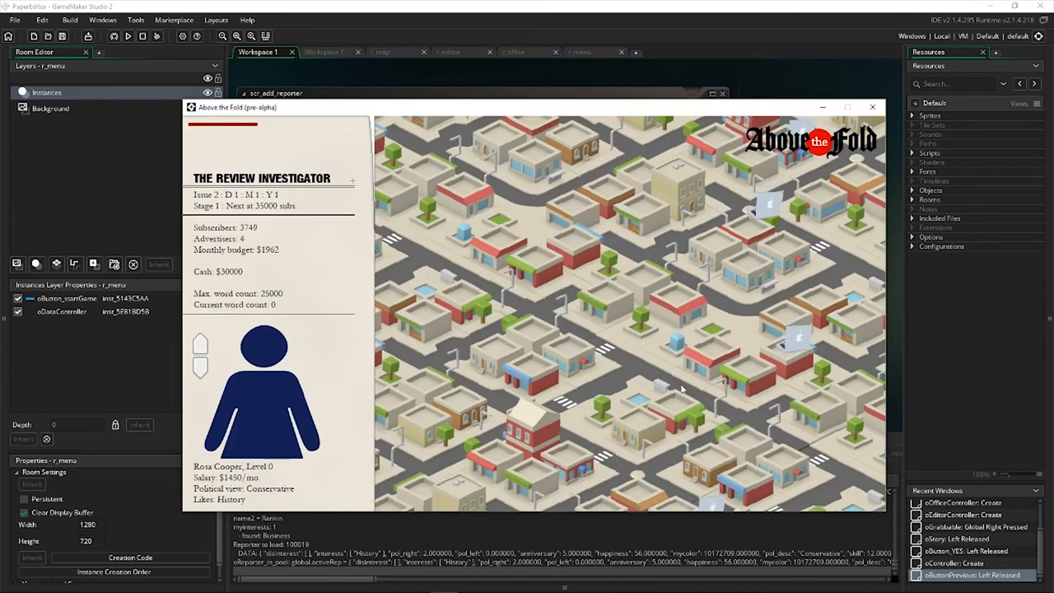
pyautogui.moveTo(637, 300)
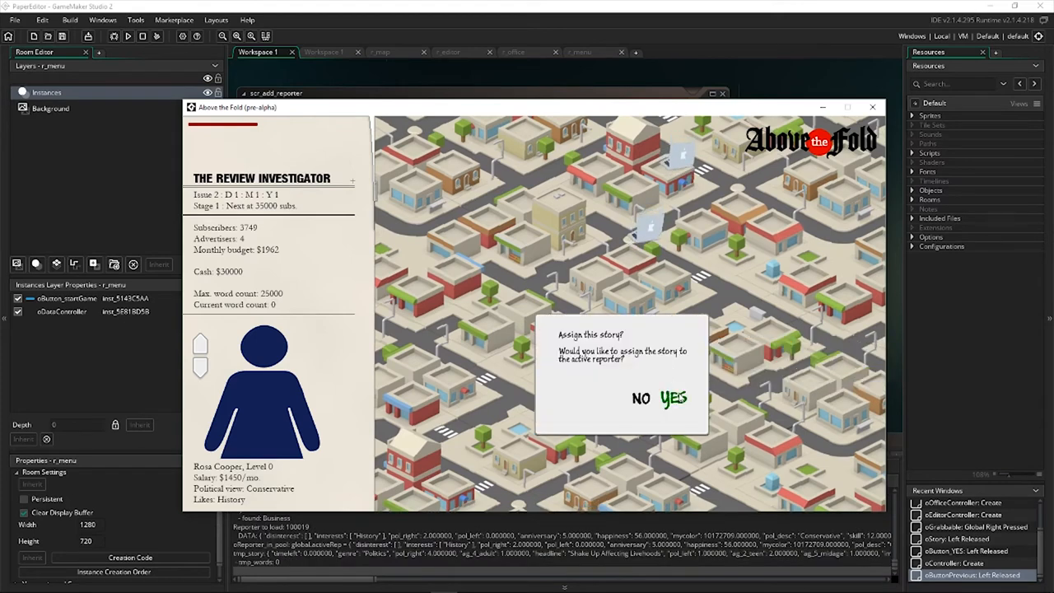
# Confirm YES to assign the story to the reporter, triggering the json_encode error.
pyautogui.click(674, 399)
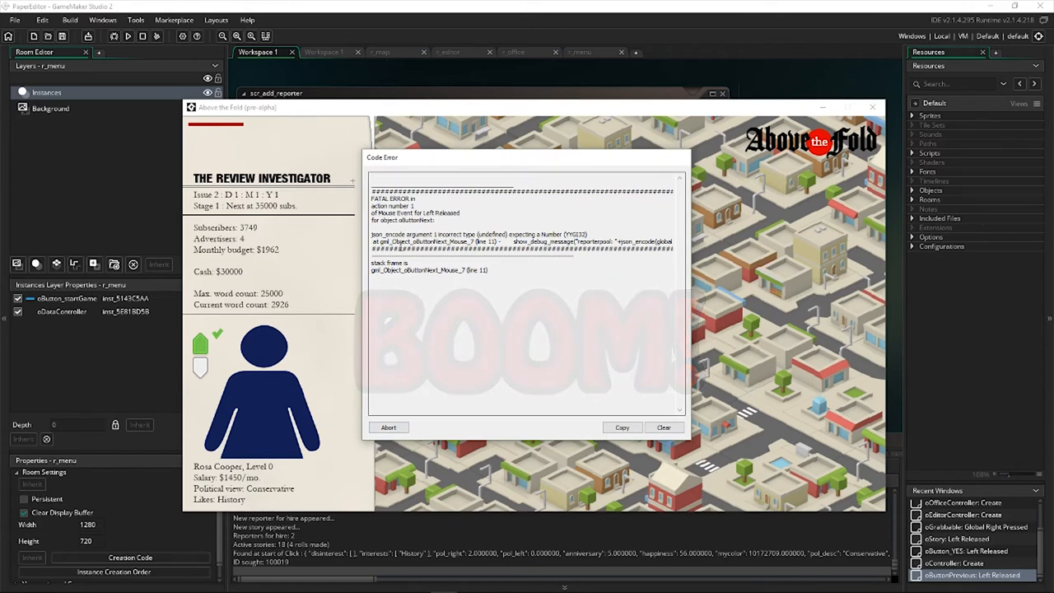
# Abort the crashed game to return to the scr_add_reporter script.
pyautogui.click(387, 426)
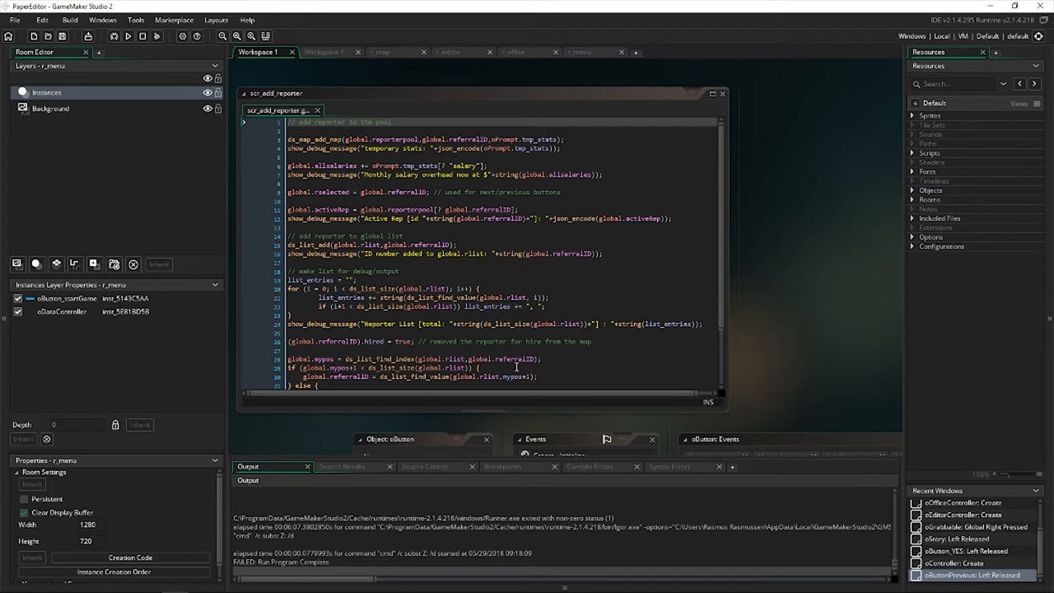
pyautogui.moveTo(583, 330)
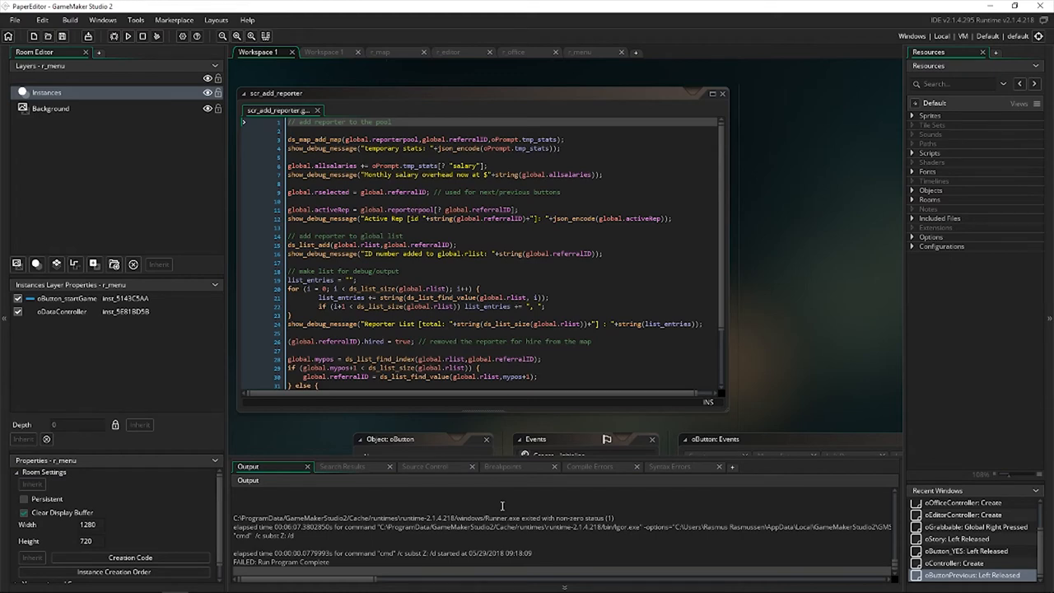
pyautogui.moveTo(504, 506)
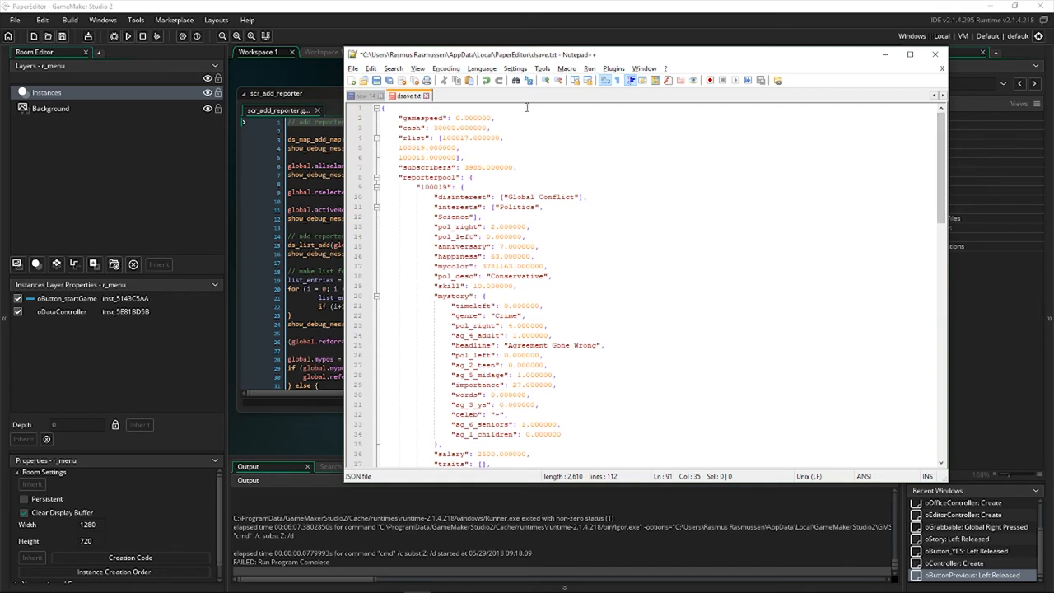
pyautogui.moveTo(641, 129)
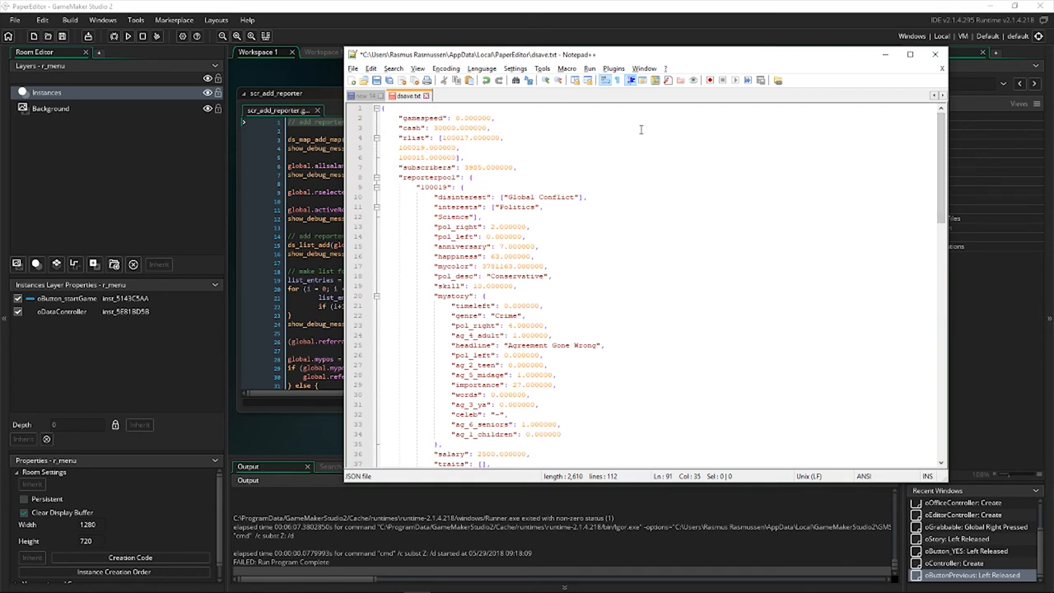
pyautogui.moveTo(663, 192)
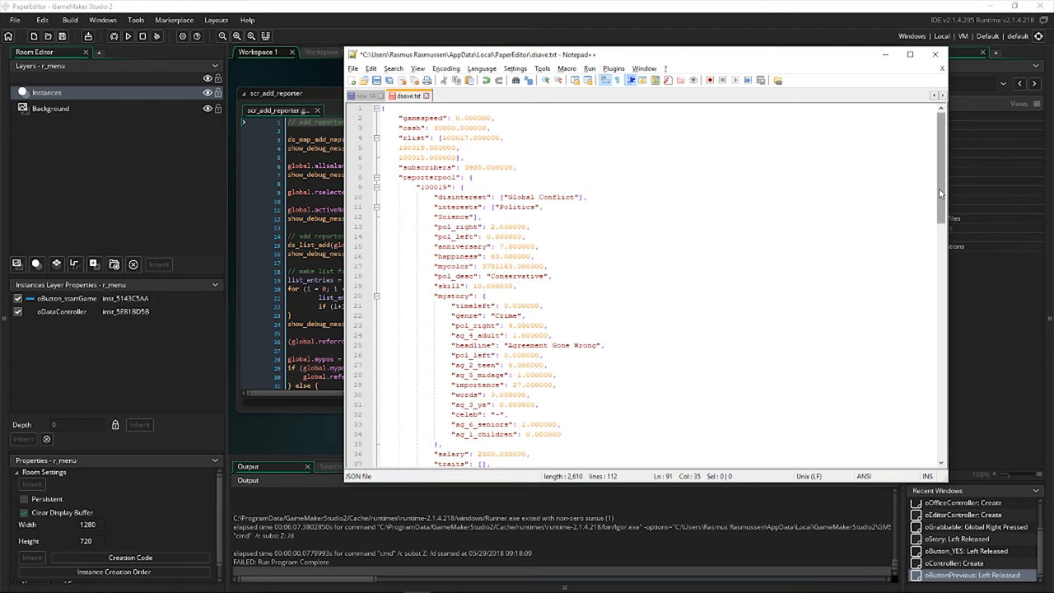
# Highlight all occurrences of reporter id 100019 in dsave.txt.
pyautogui.scroll(-3)
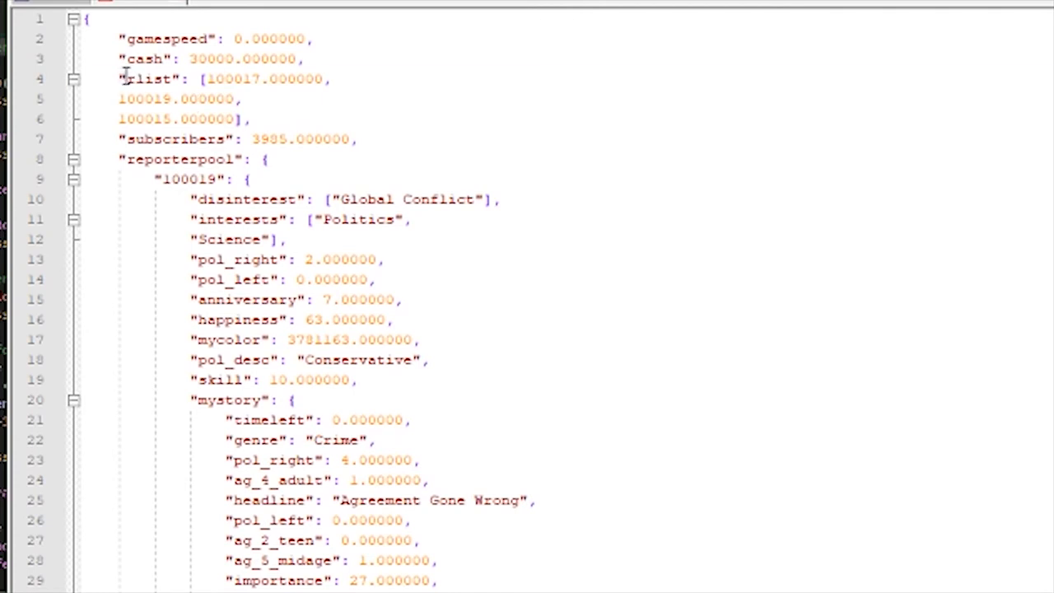
pyautogui.doubleClick(148, 79)
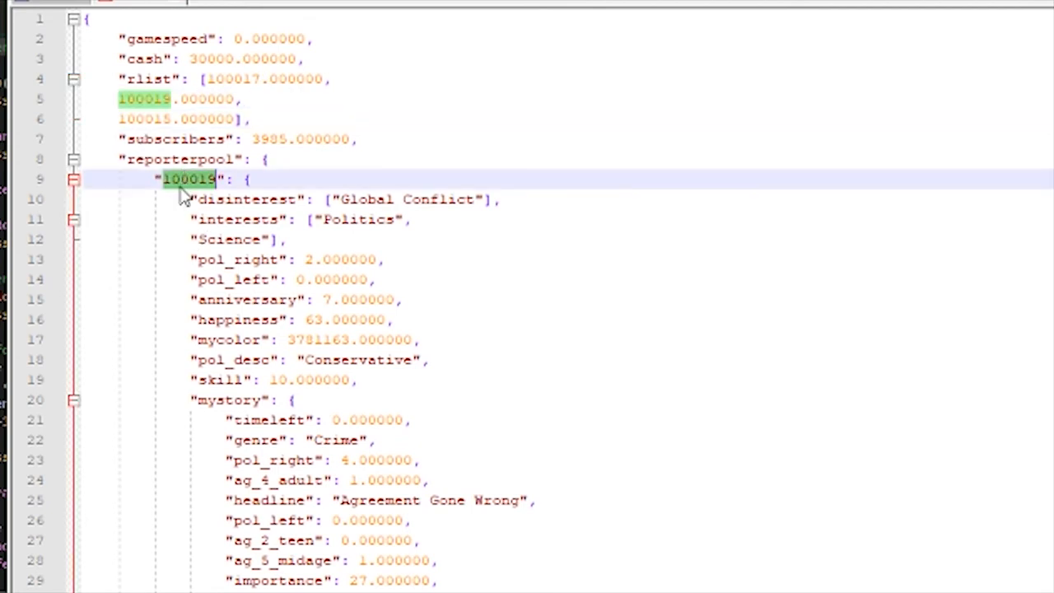
pyautogui.scroll(-3)
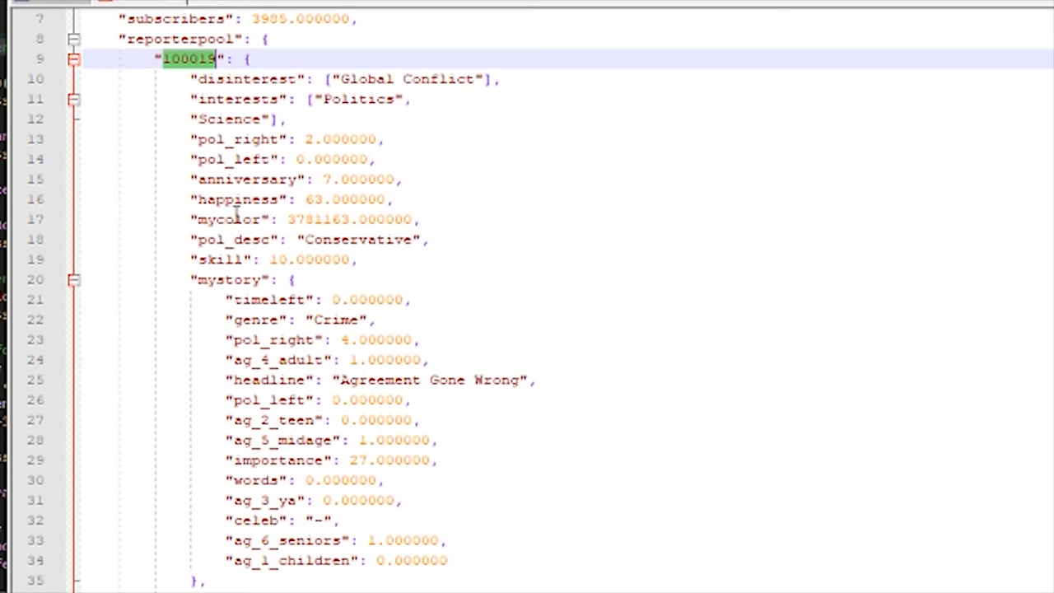
pyautogui.moveTo(368, 173)
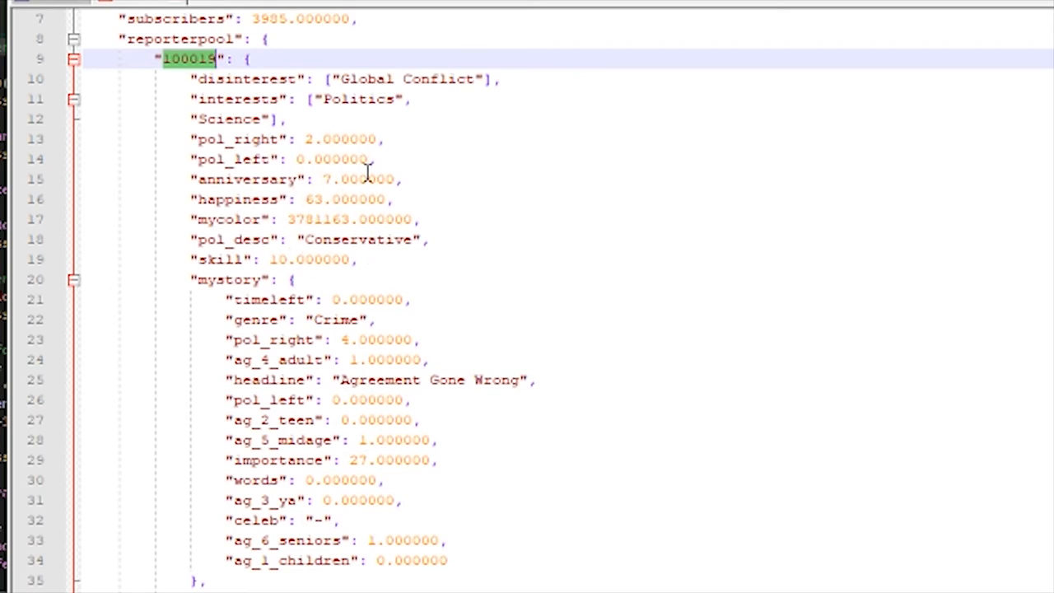
pyautogui.moveTo(303, 204)
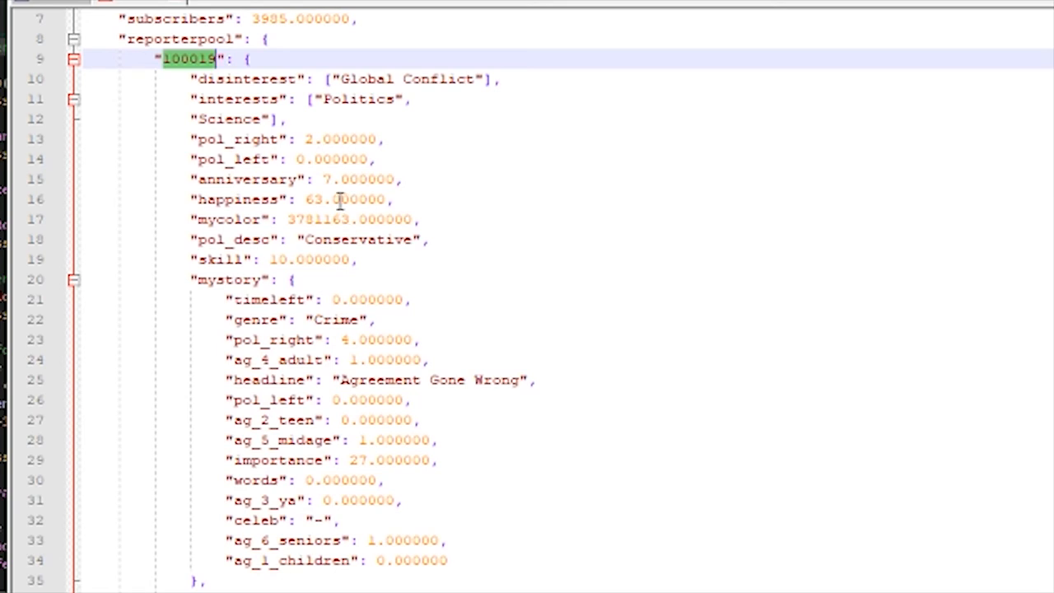
pyautogui.moveTo(299, 262)
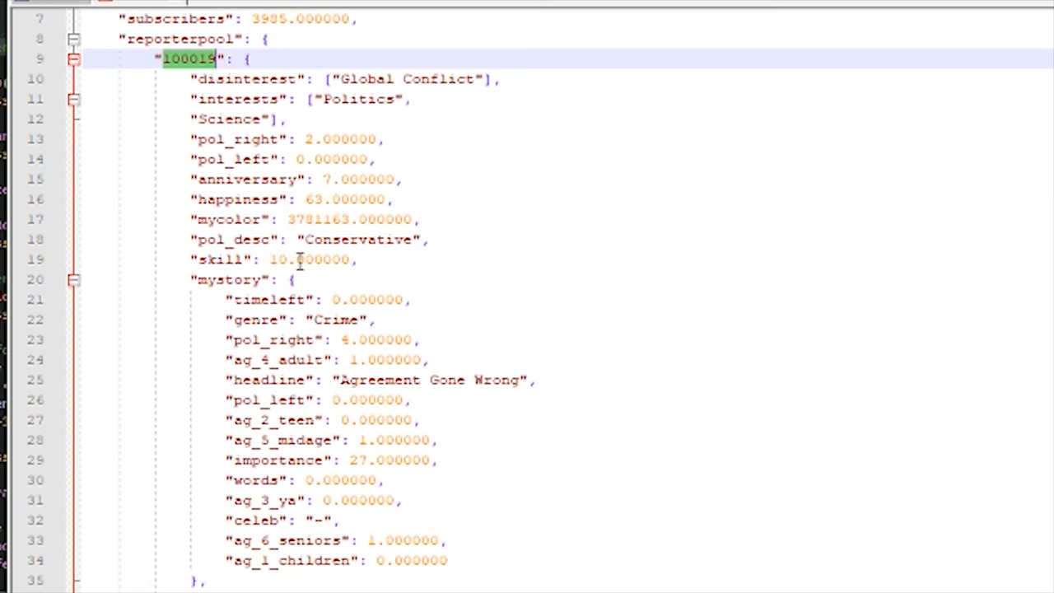
pyautogui.moveTo(300, 219)
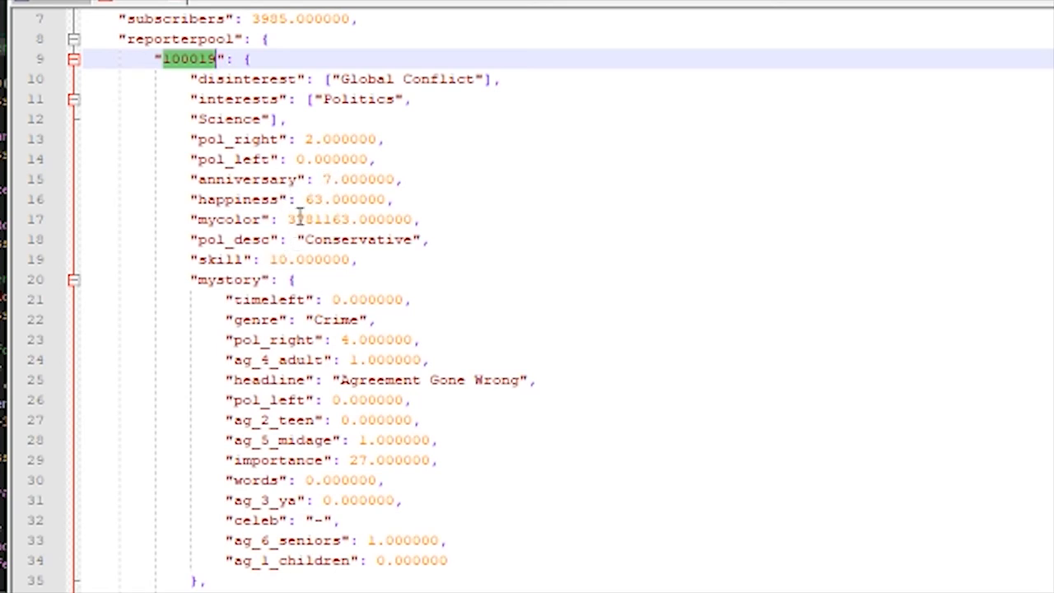
pyautogui.moveTo(276, 230)
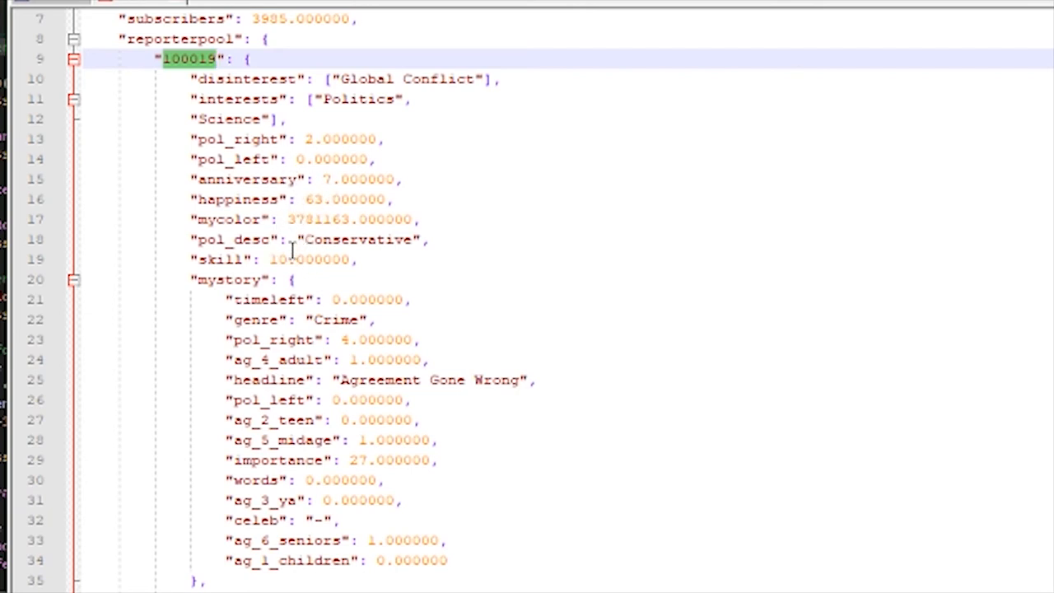
# Select reporter 100019's mycolor value, then its skill value.
pyautogui.doubleClick(337, 219)
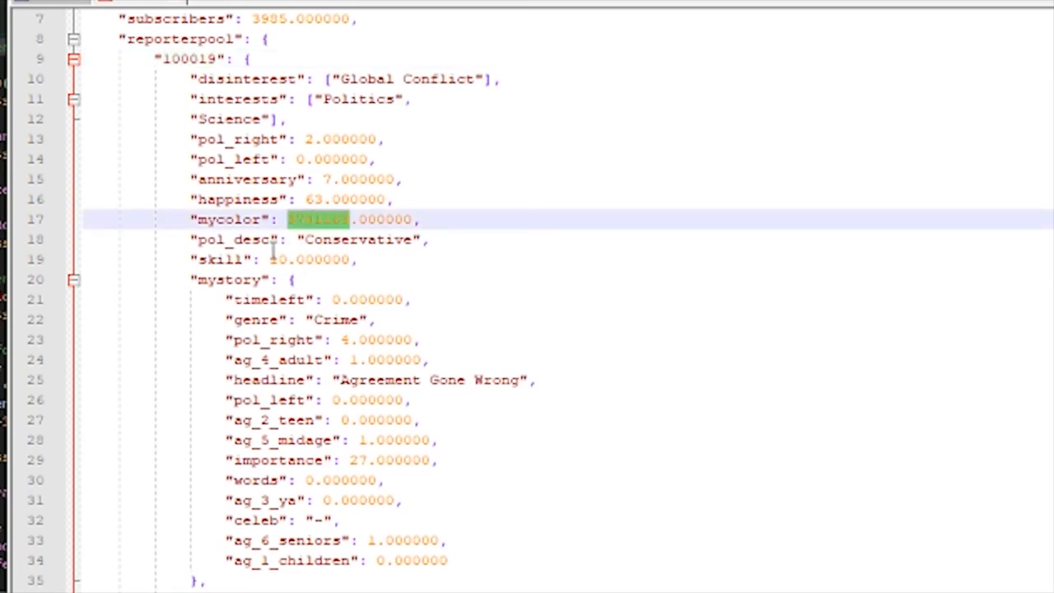
pyautogui.moveTo(272, 251)
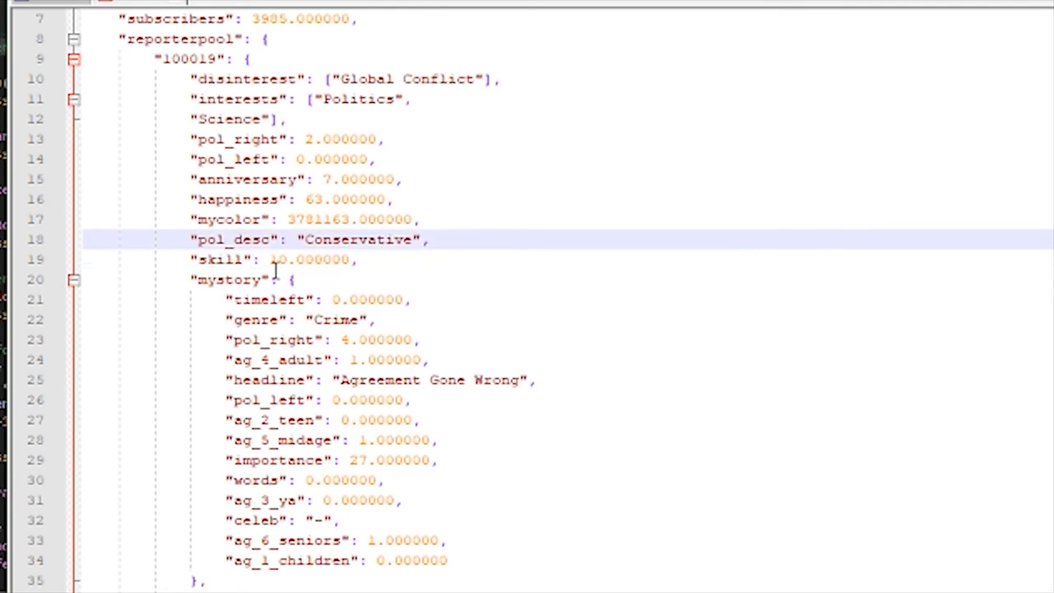
pyautogui.doubleClick(278, 260)
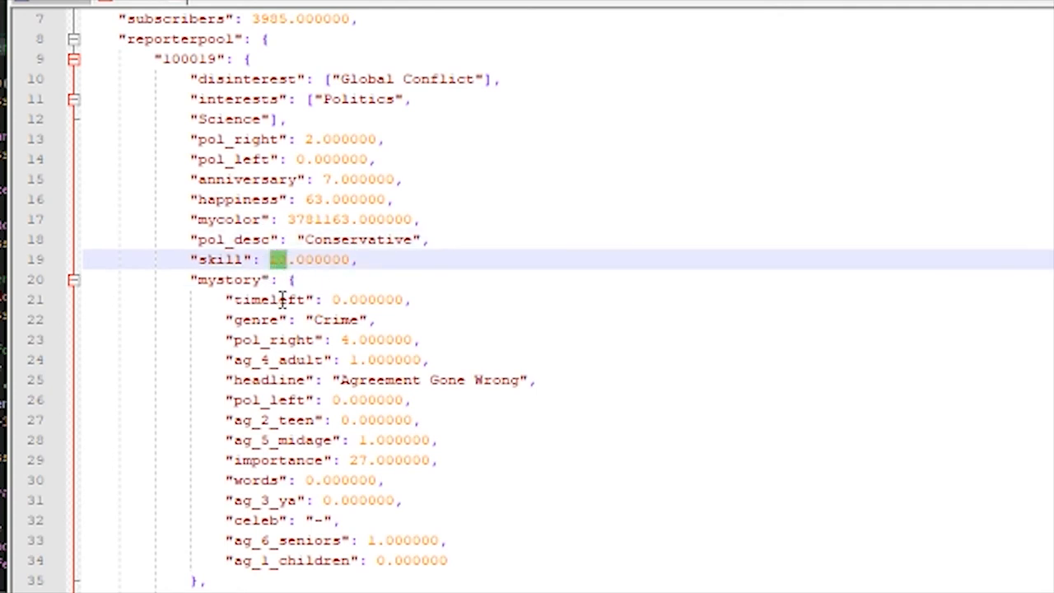
pyautogui.moveTo(320, 260)
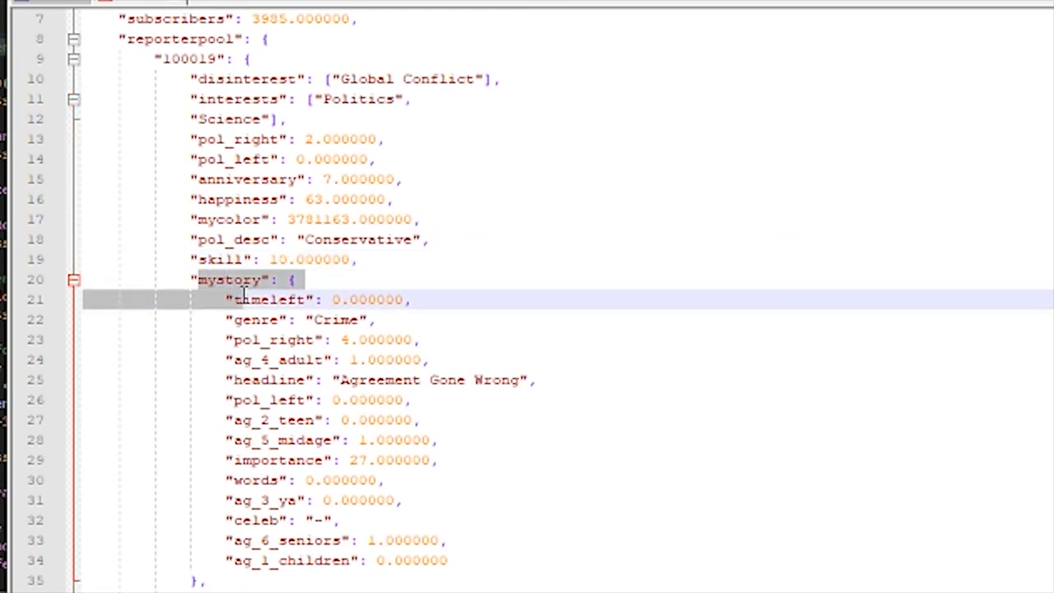
# Select the mystory block, the empty traits entry and the male gender value.
pyautogui.moveTo(247, 299); pyautogui.dragTo(457, 560)
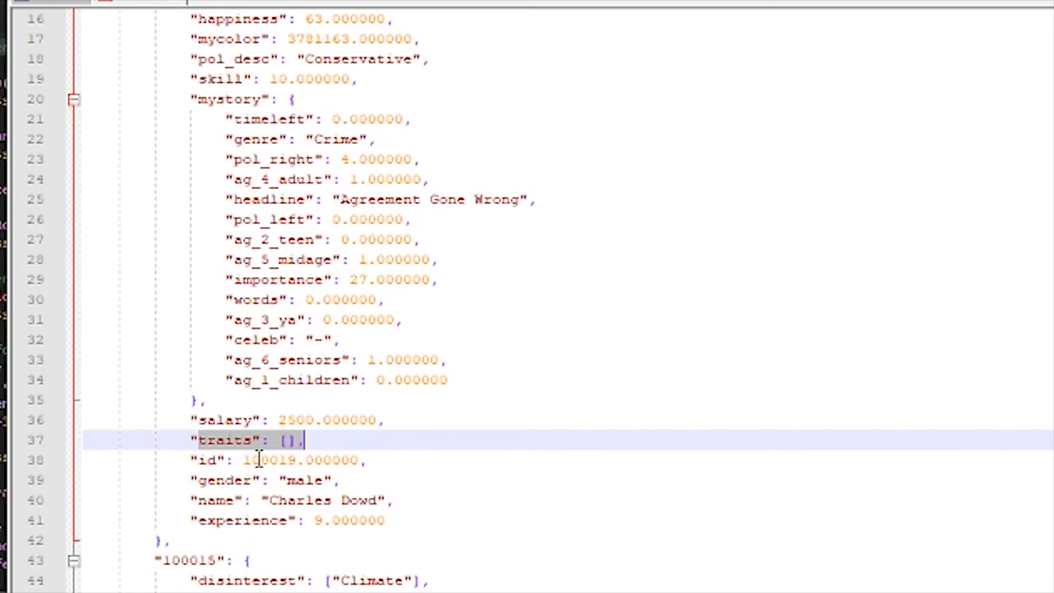
pyautogui.doubleClick(272, 460)
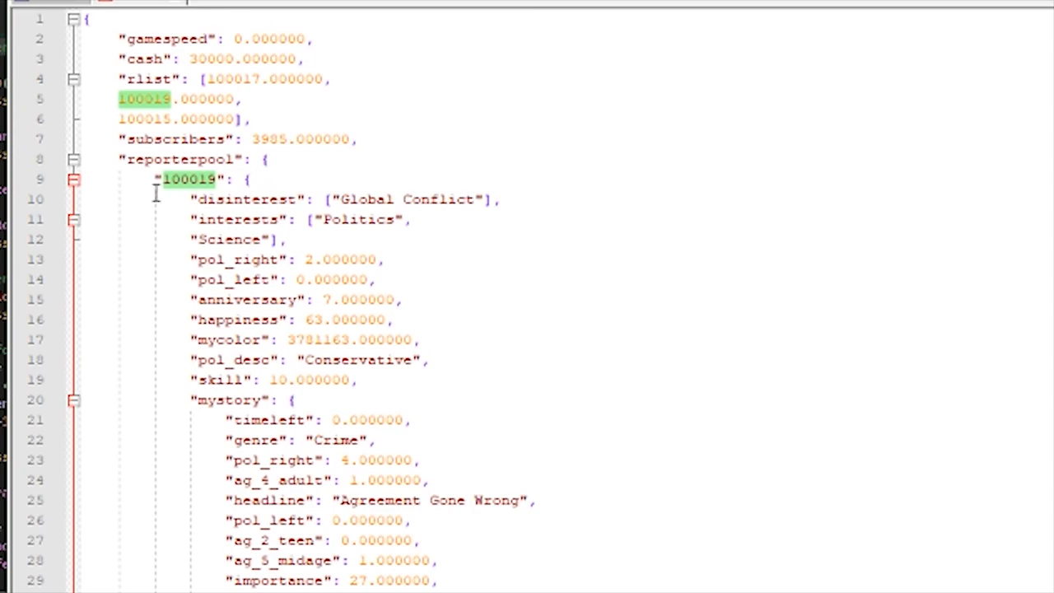
pyautogui.scroll(-3)
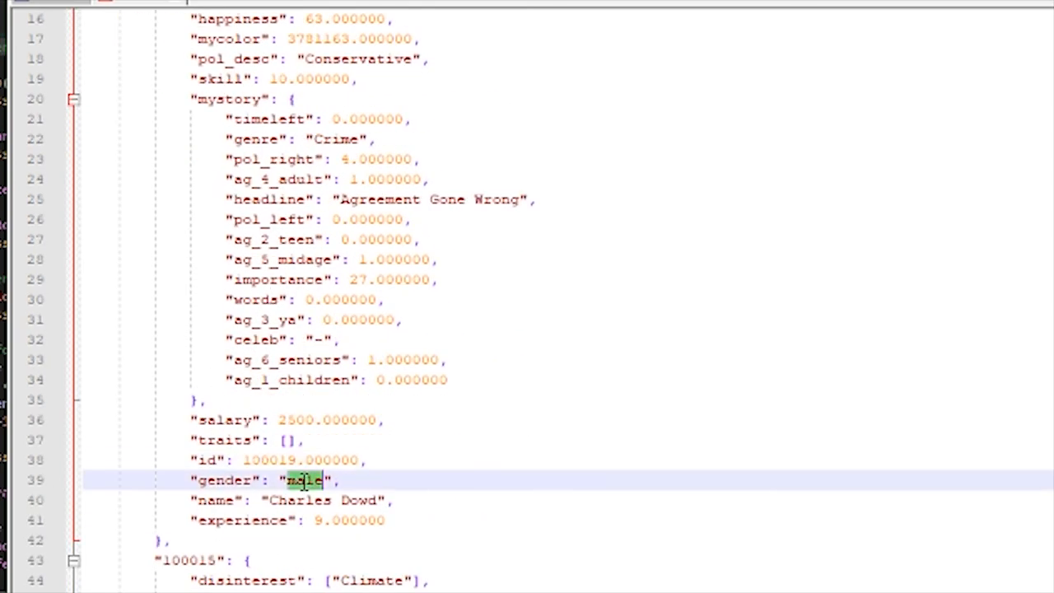
pyautogui.doubleClick(302, 500)
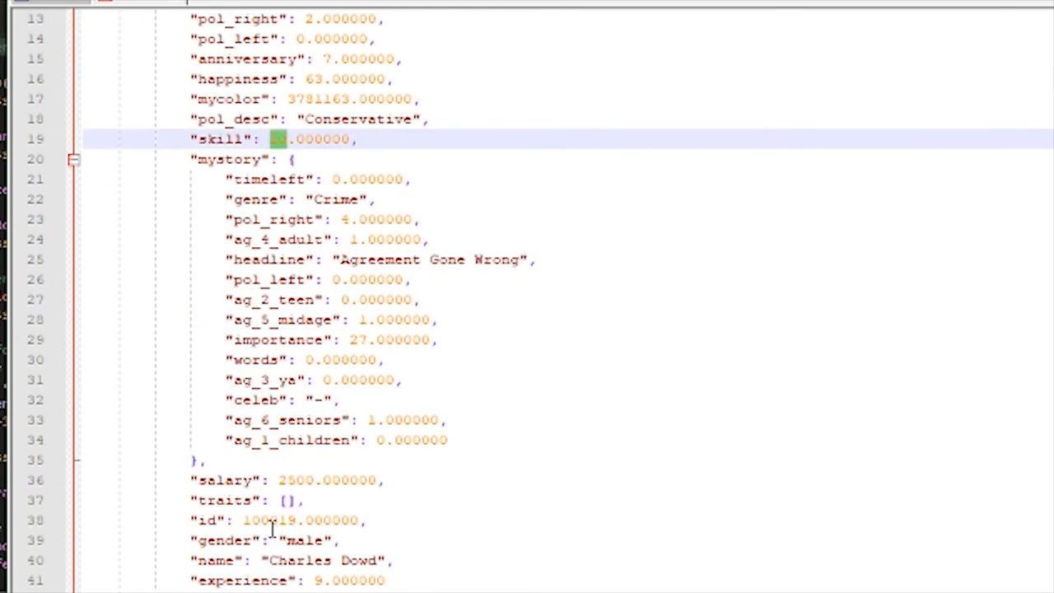
# Scroll back to the top of dsave.txt showing cash and the rlist.
pyautogui.scroll(3)
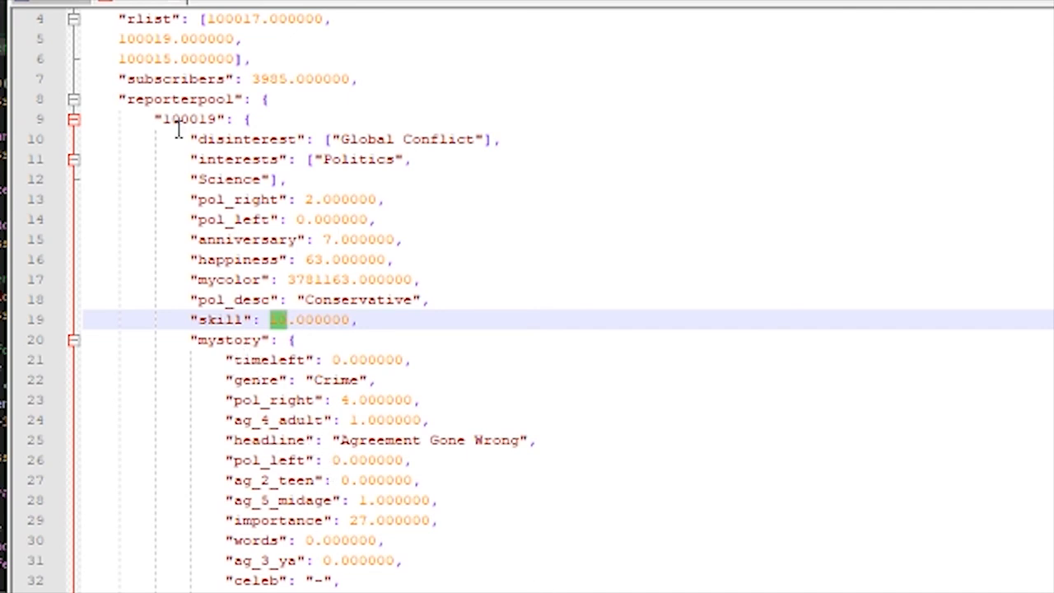
pyautogui.moveTo(243, 225)
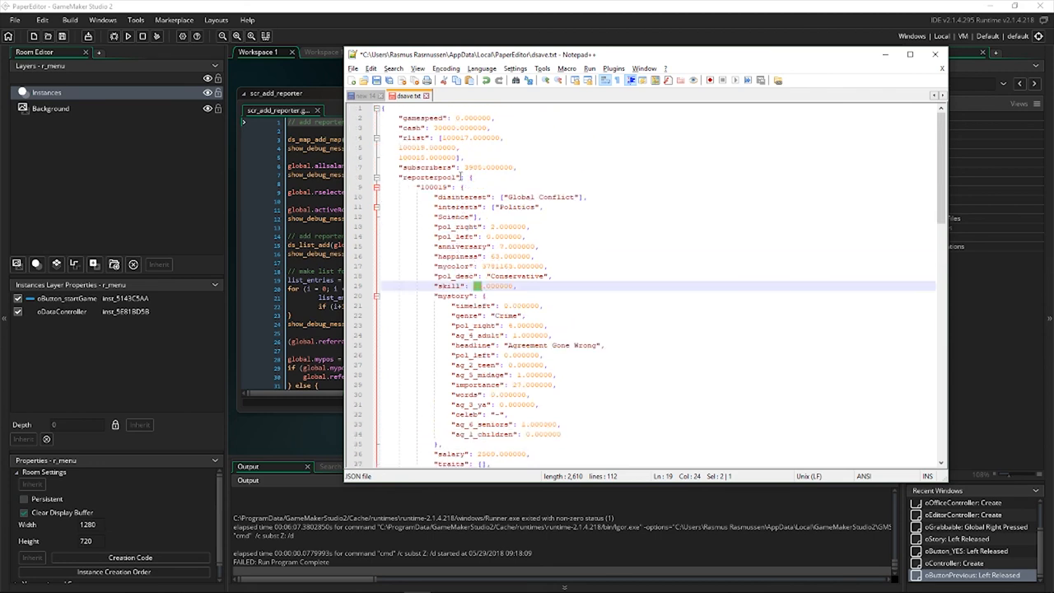
pyautogui.scroll(-3)
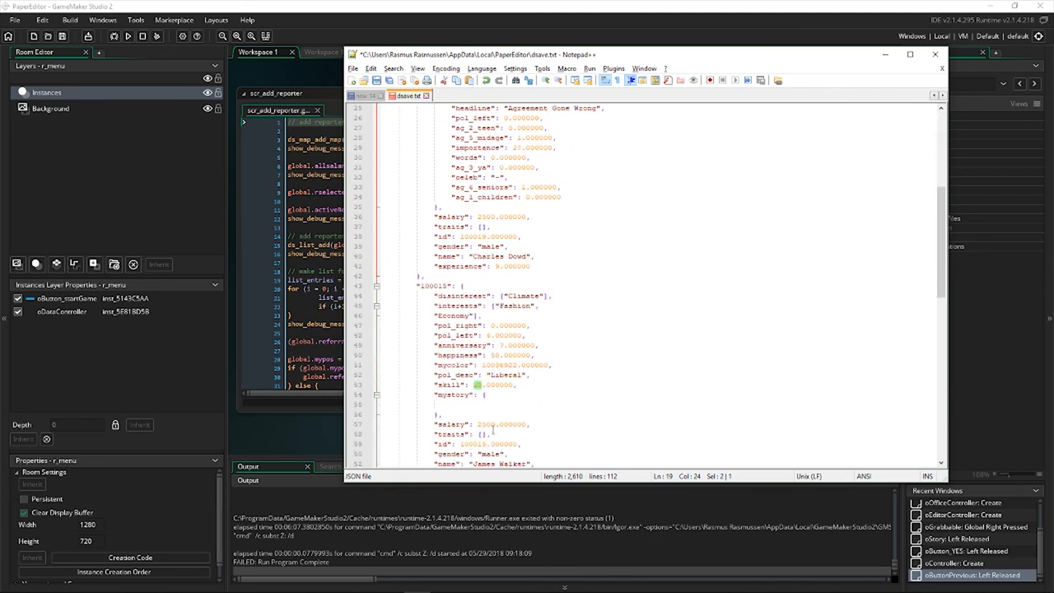
pyautogui.scroll(-3)
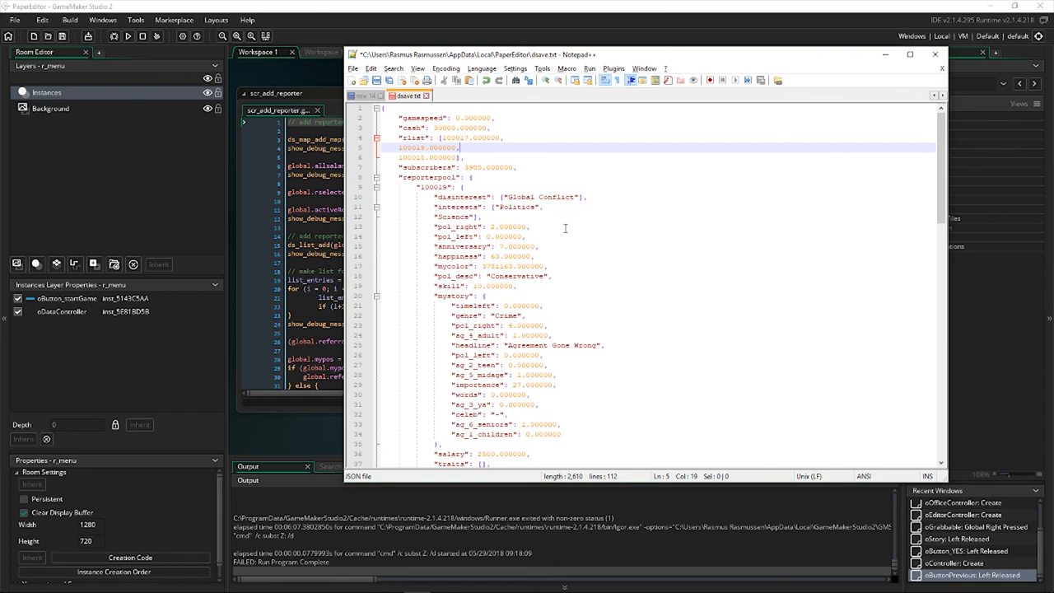
pyautogui.moveTo(602, 250)
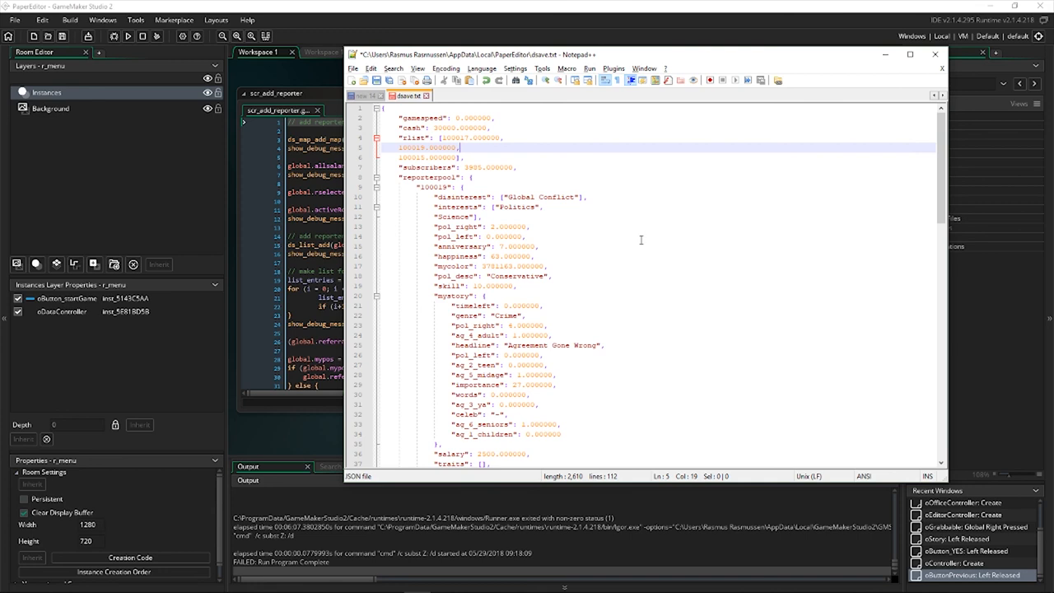
pyautogui.moveTo(640, 239)
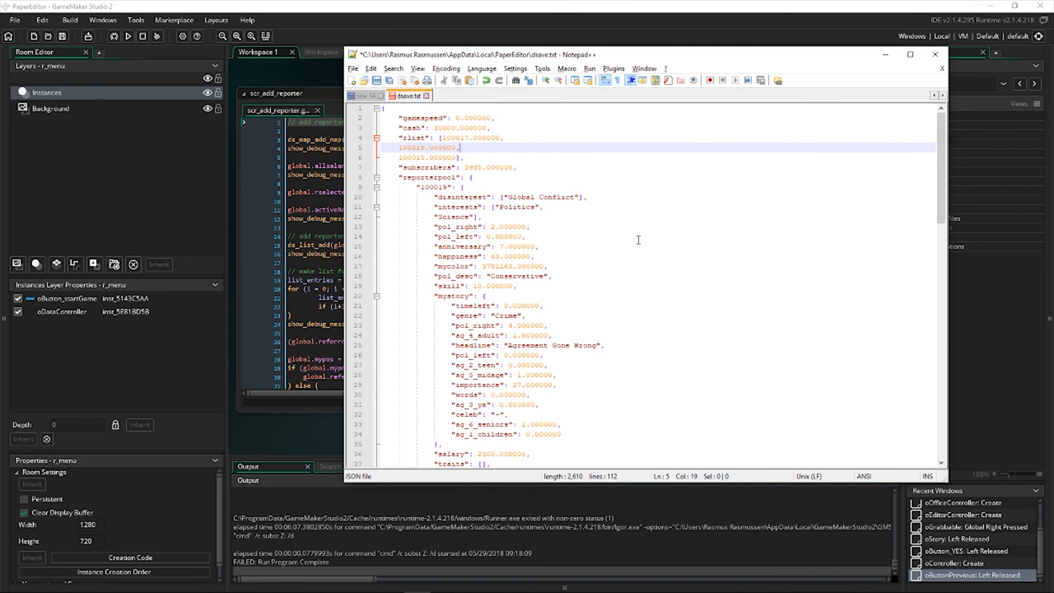